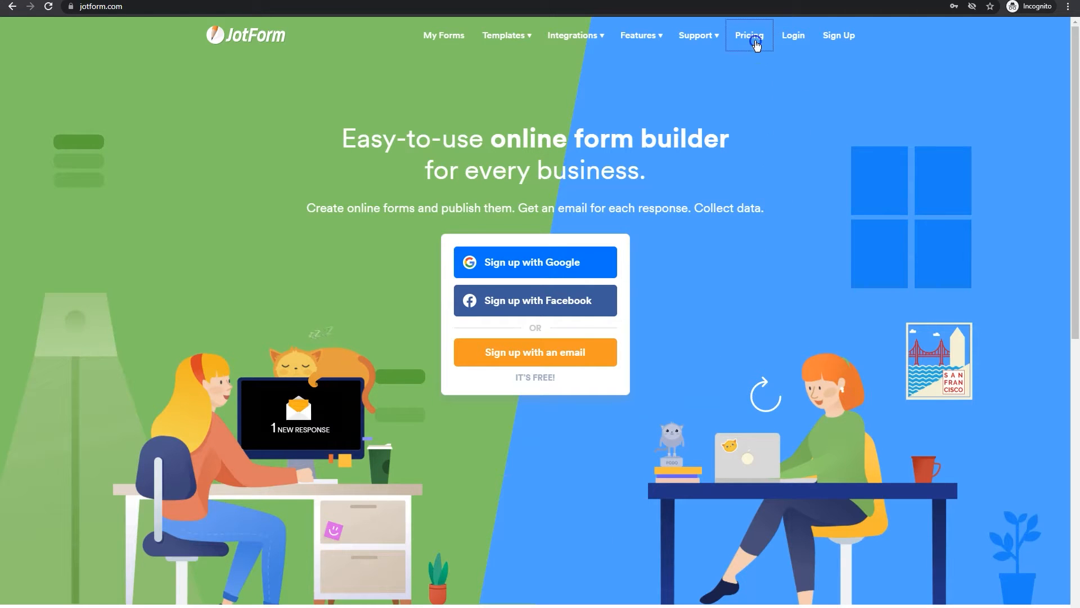
Step: Open the Pricing page and scroll to compare the Starter, Bronze, Silver and Gold plans
left_click(750, 36)
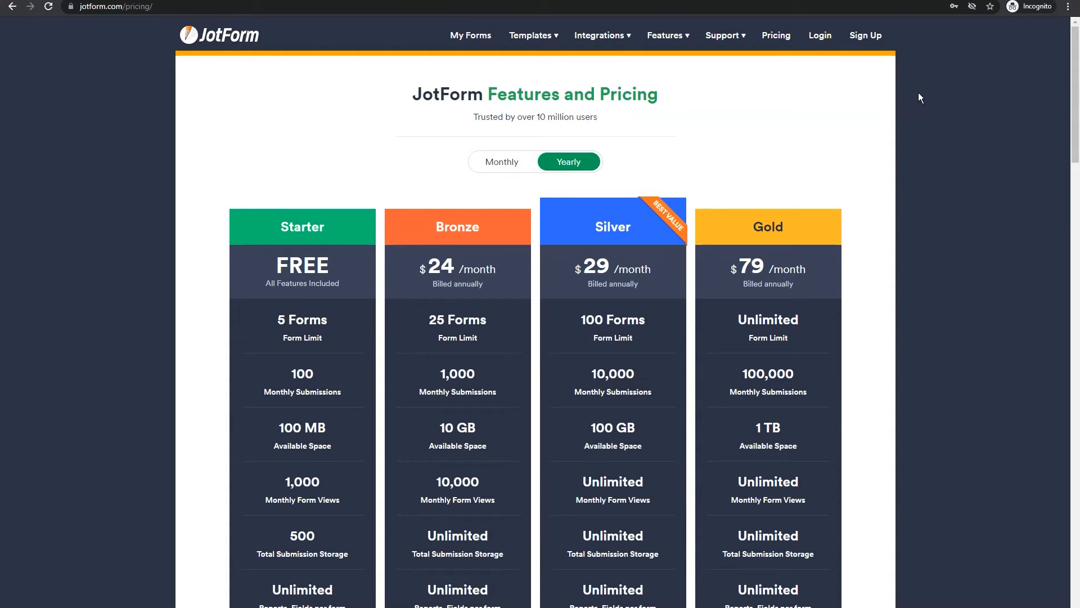
scroll("down", 3)
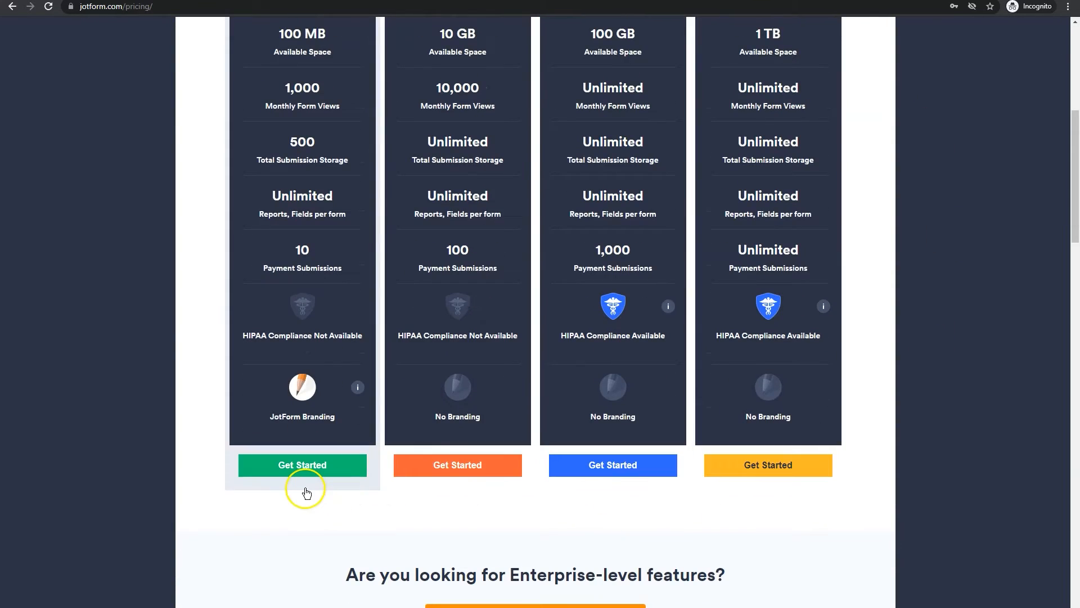
mouse_move(291, 423)
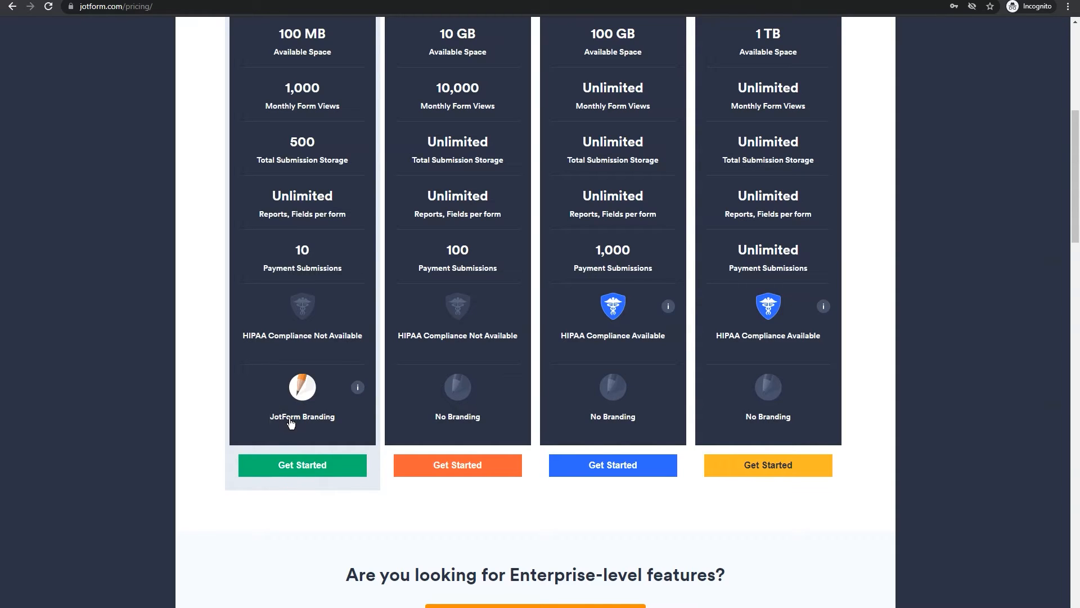
mouse_move(415, 421)
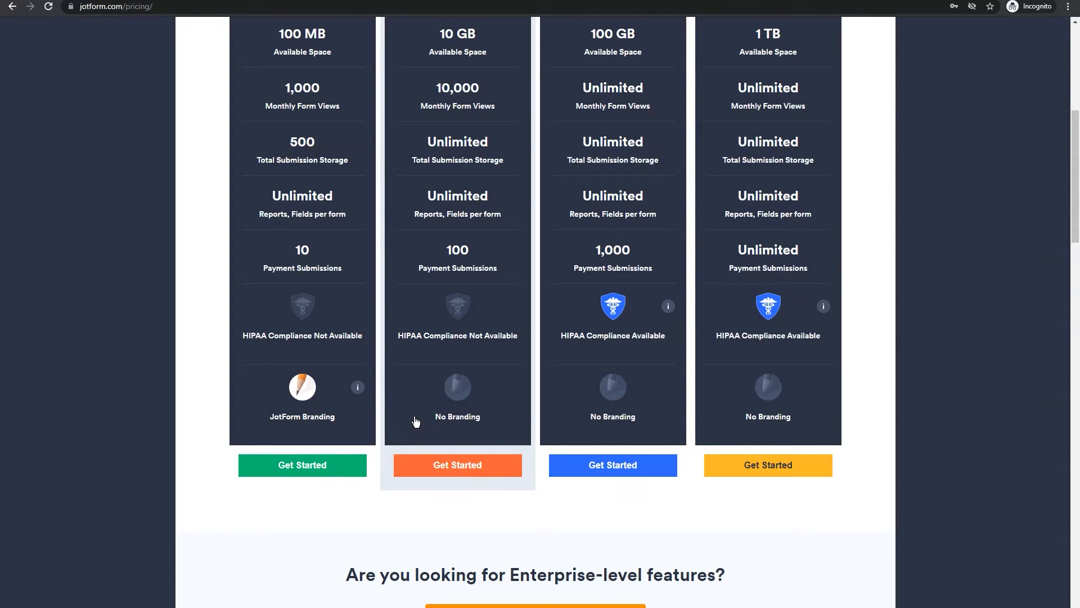
mouse_move(596, 420)
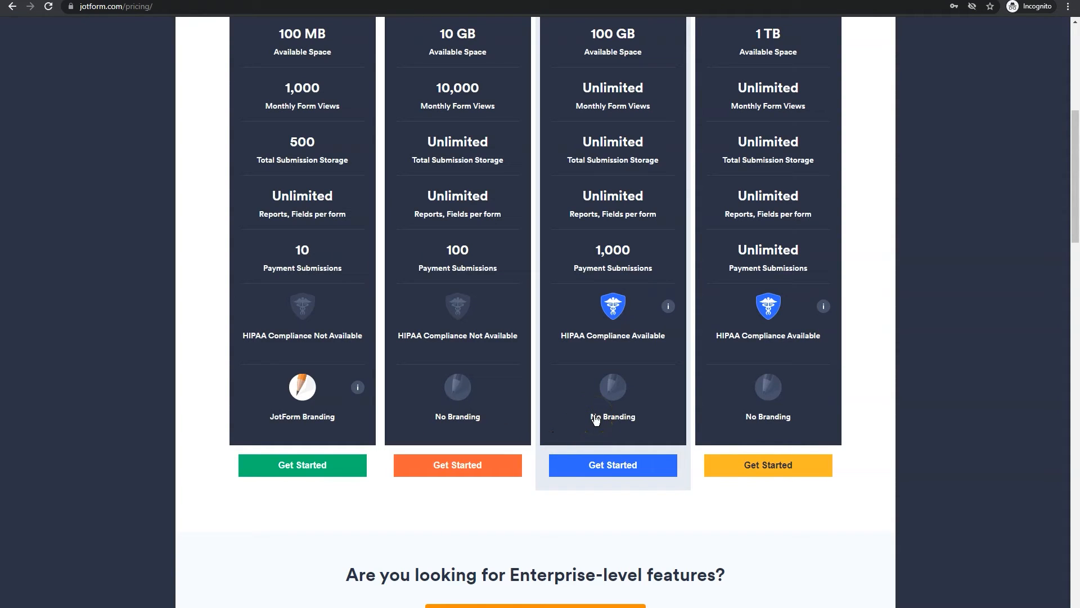
mouse_move(696, 430)
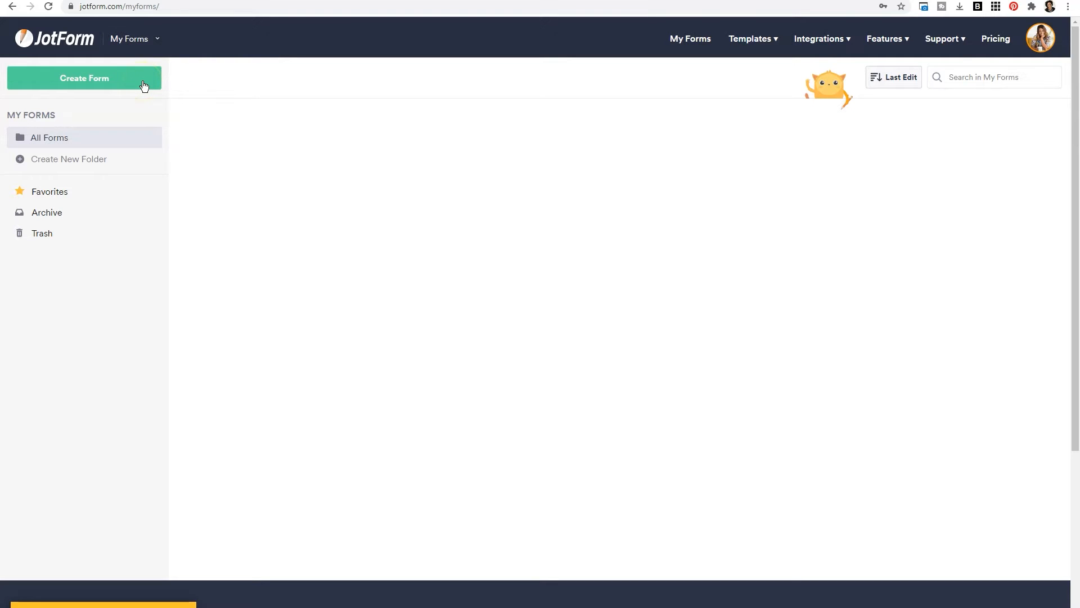
Step: Start a new form from scratch on My Forms
left_click(85, 78)
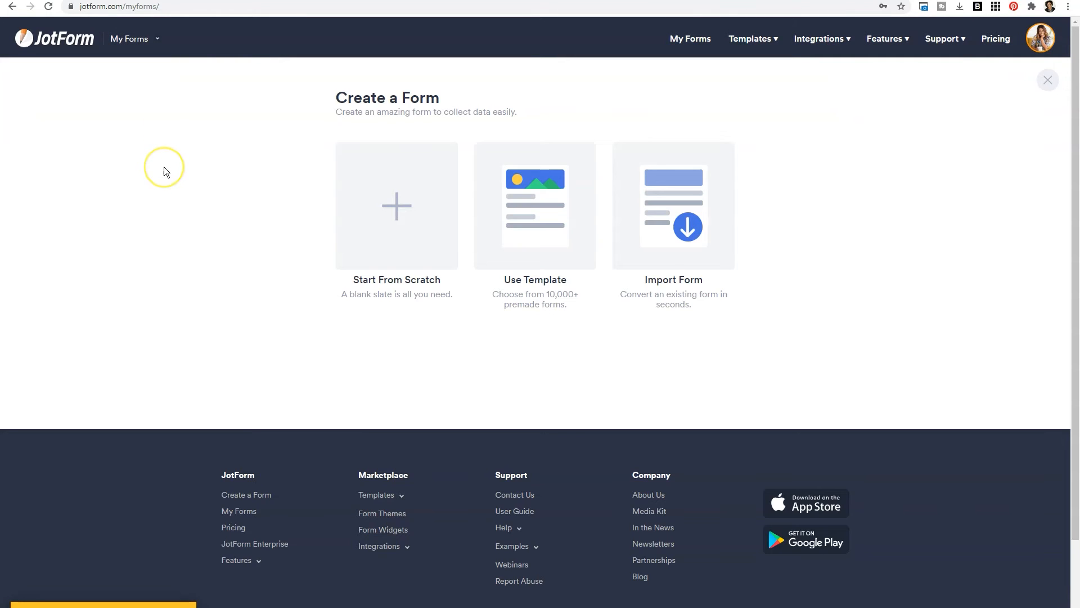
mouse_move(167, 171)
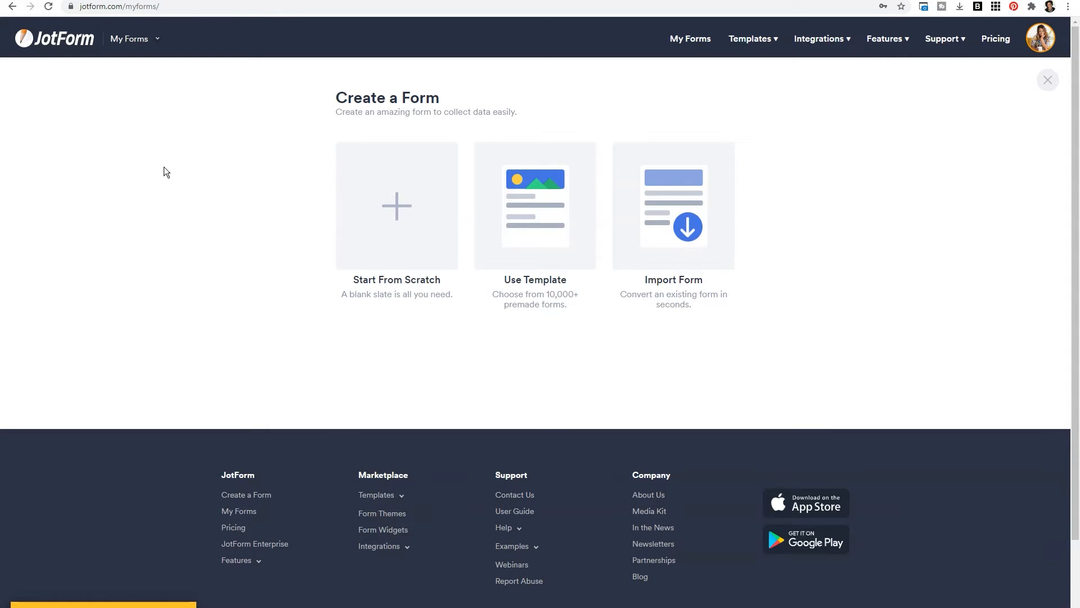
mouse_move(356, 202)
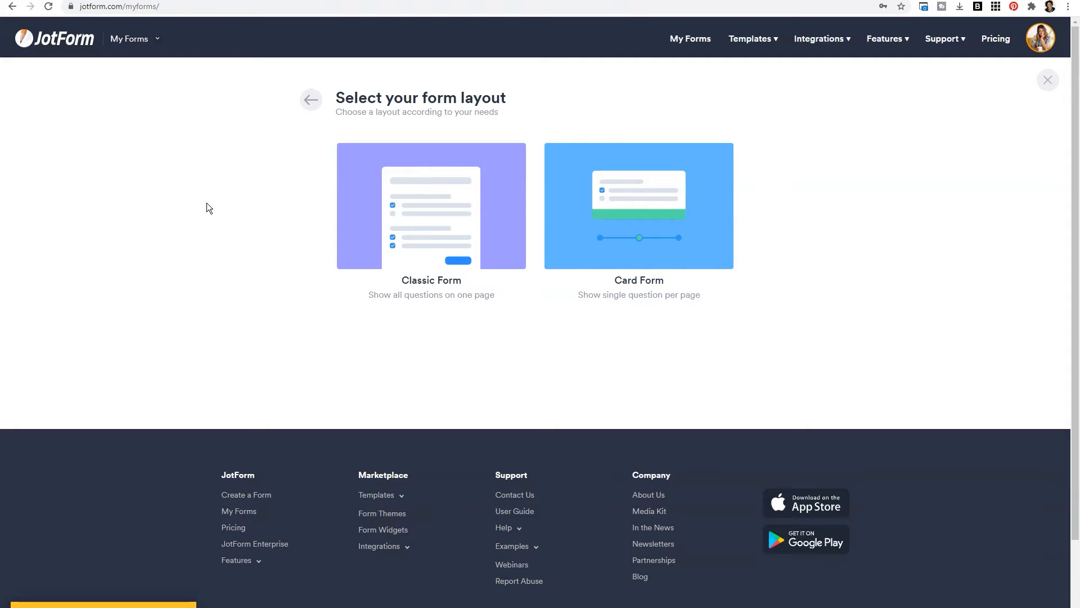
Step: Choose the Classic Form layout and rename the form 'Practice Form'
left_click(431, 206)
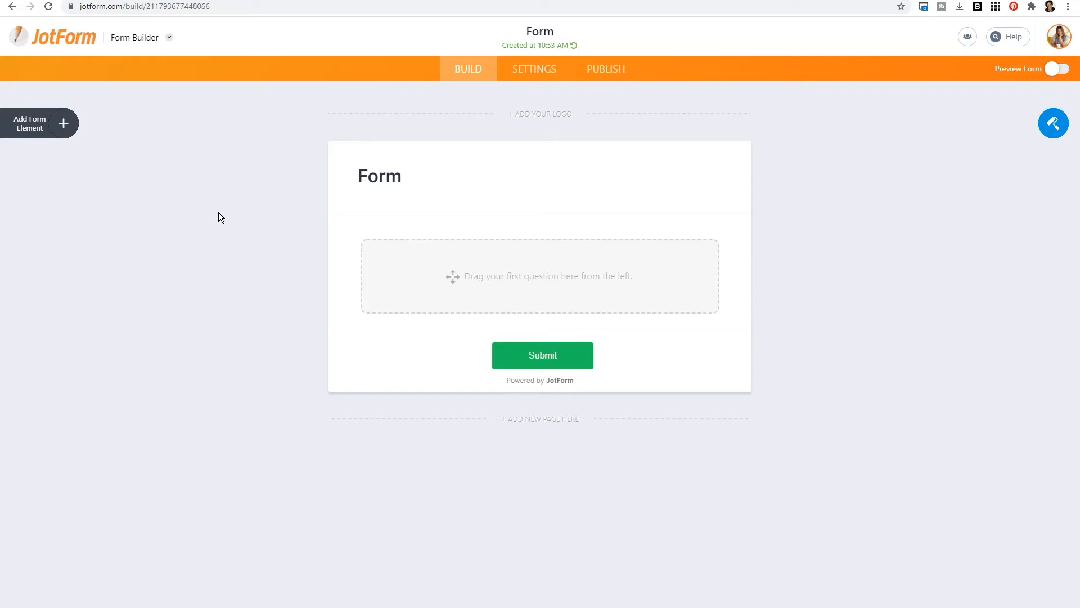
left_click(457, 74)
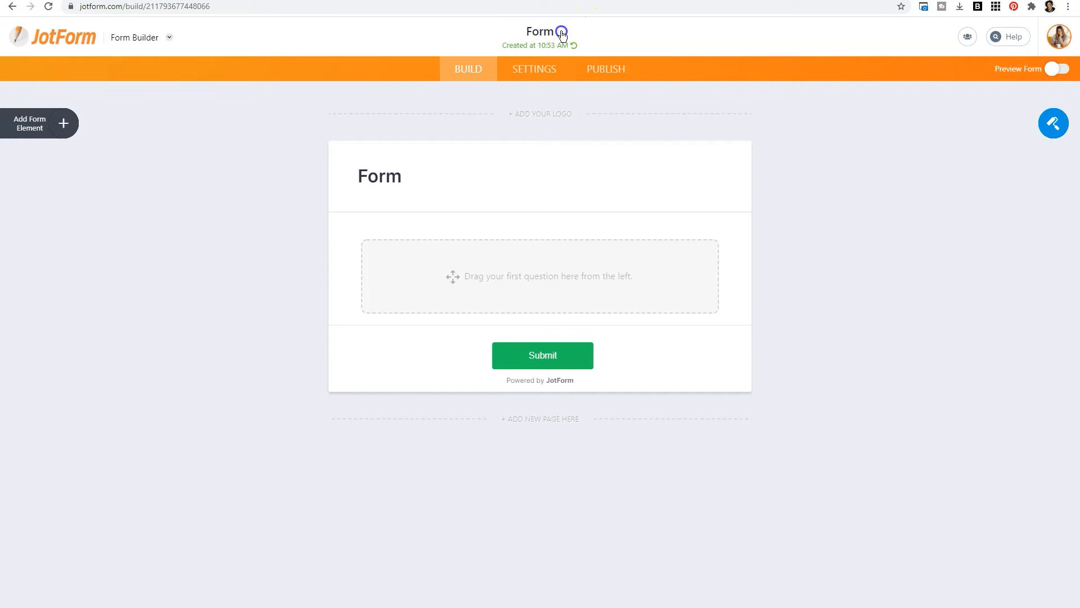
double_click(539, 31)
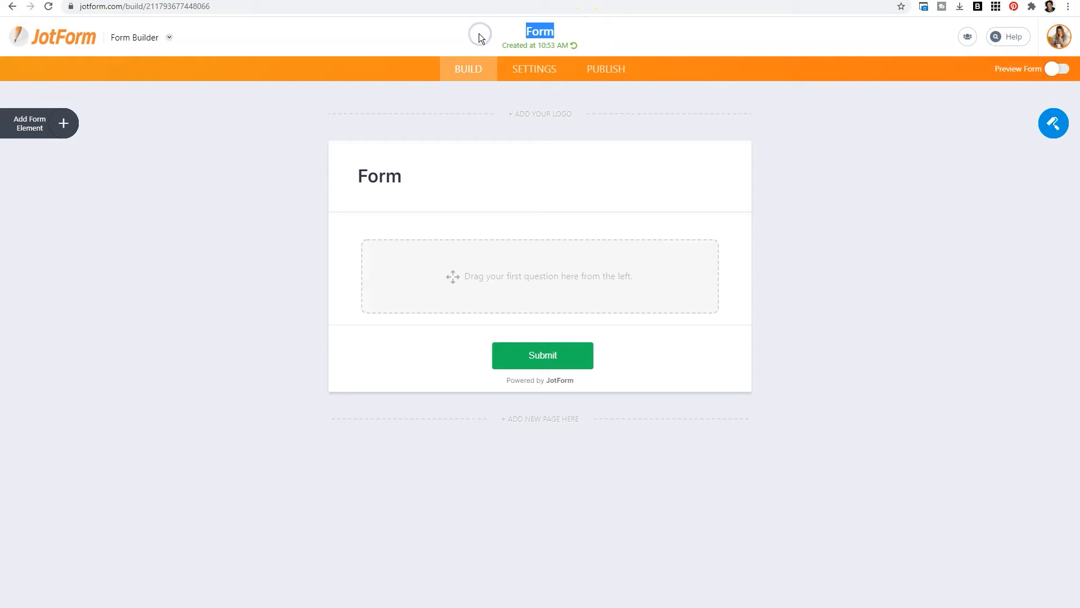
type("Practice F")
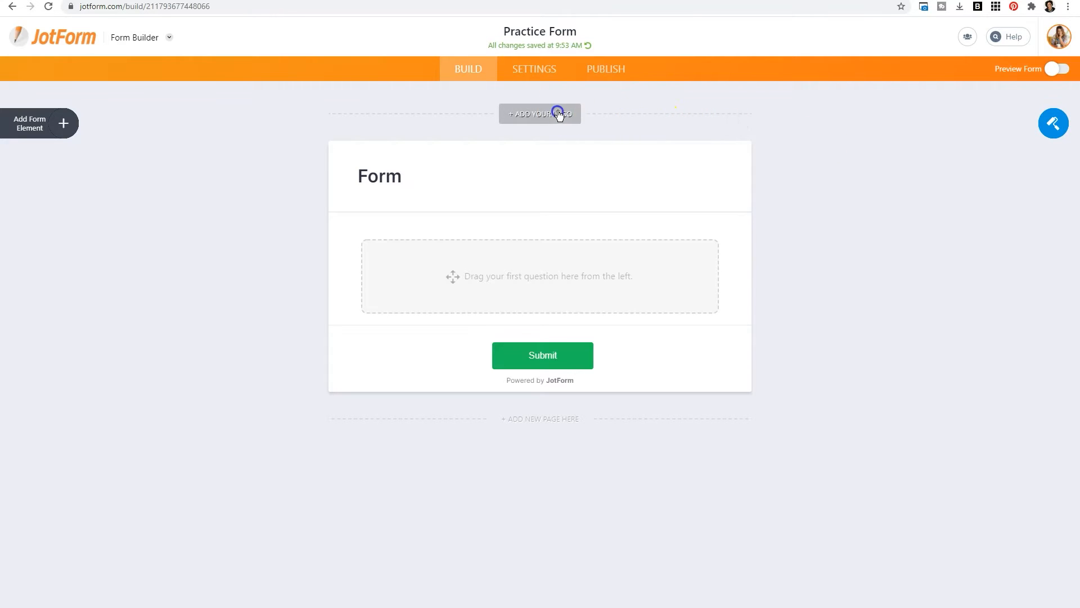
Step: Upload the LaShonda Brown logo, set its width to 480 and centre it
left_click(541, 114)
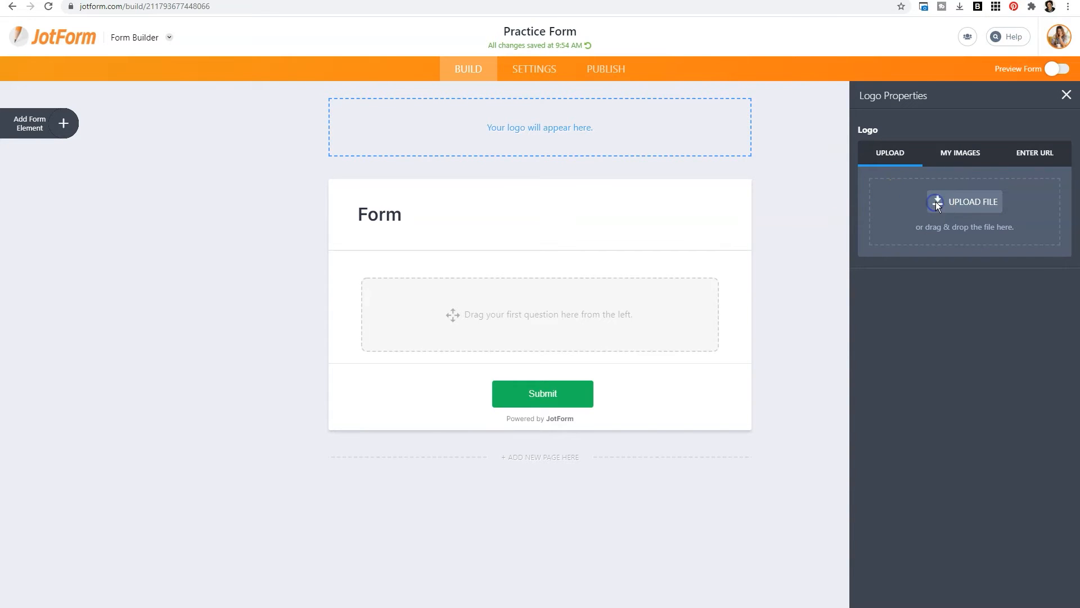
left_click(965, 202)
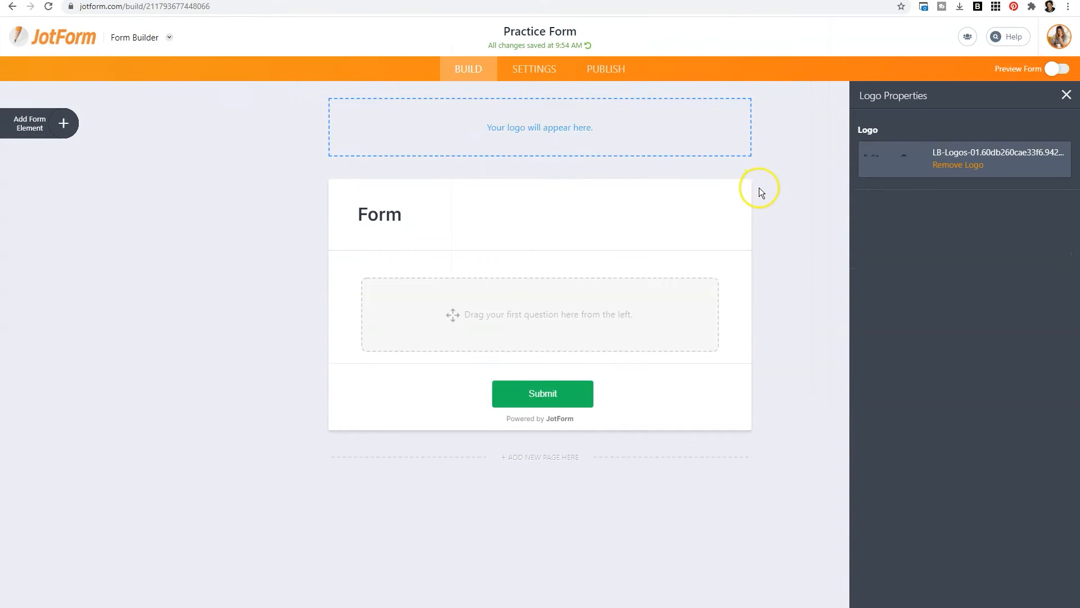
left_click(894, 160)
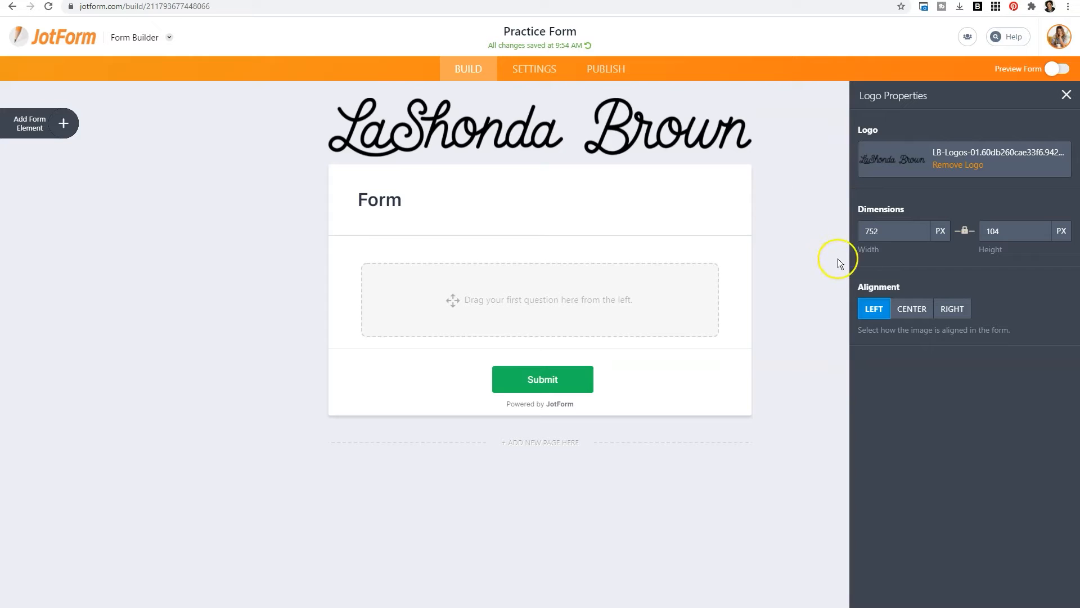
mouse_move(881, 266)
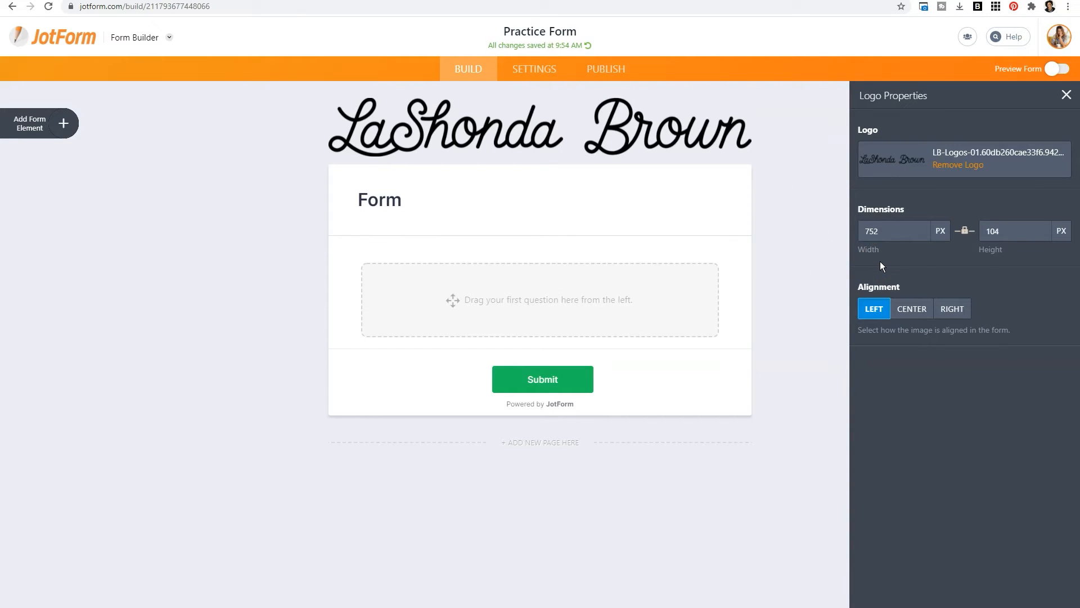
mouse_move(888, 258)
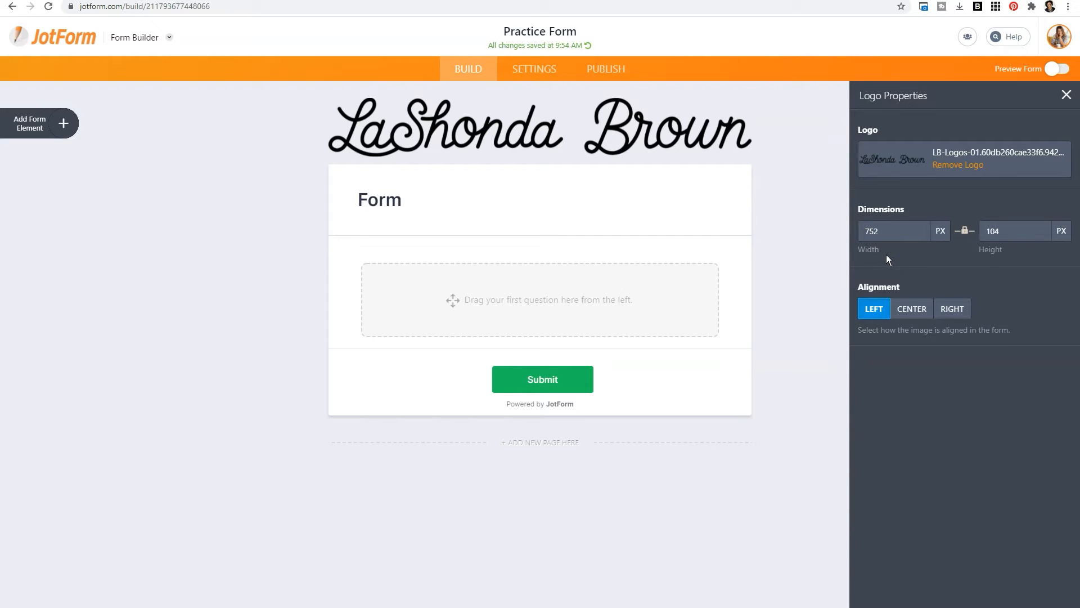
left_click(892, 231)
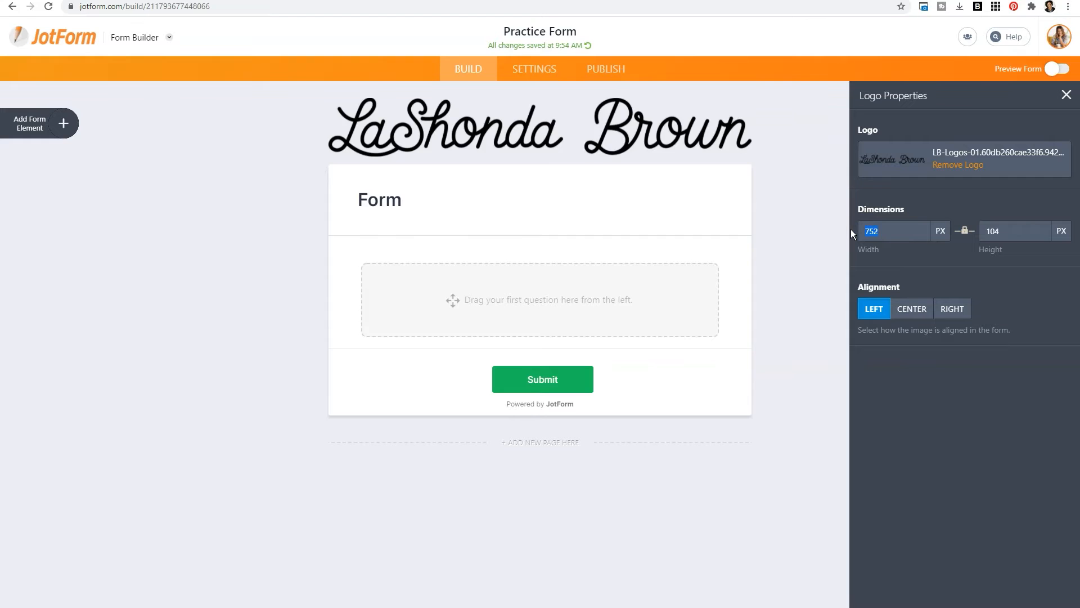
type("480")
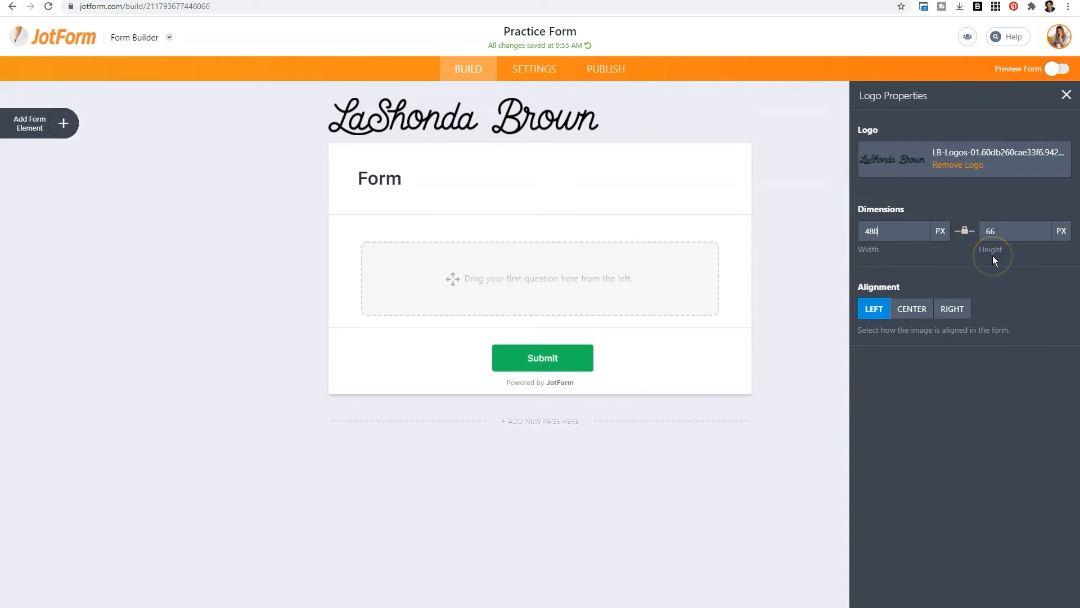
mouse_move(946, 277)
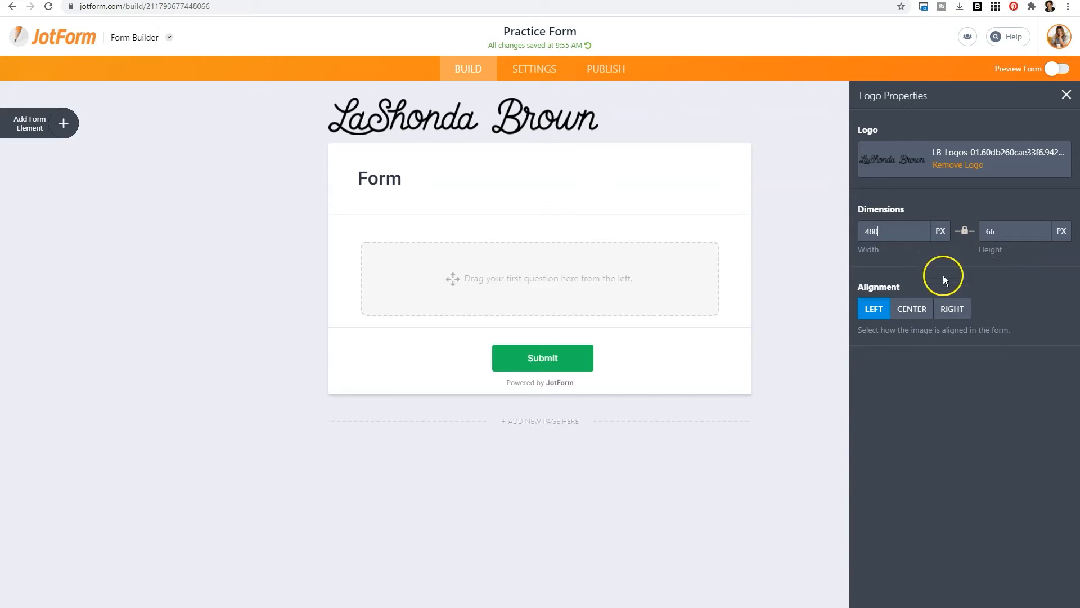
left_click(911, 309)
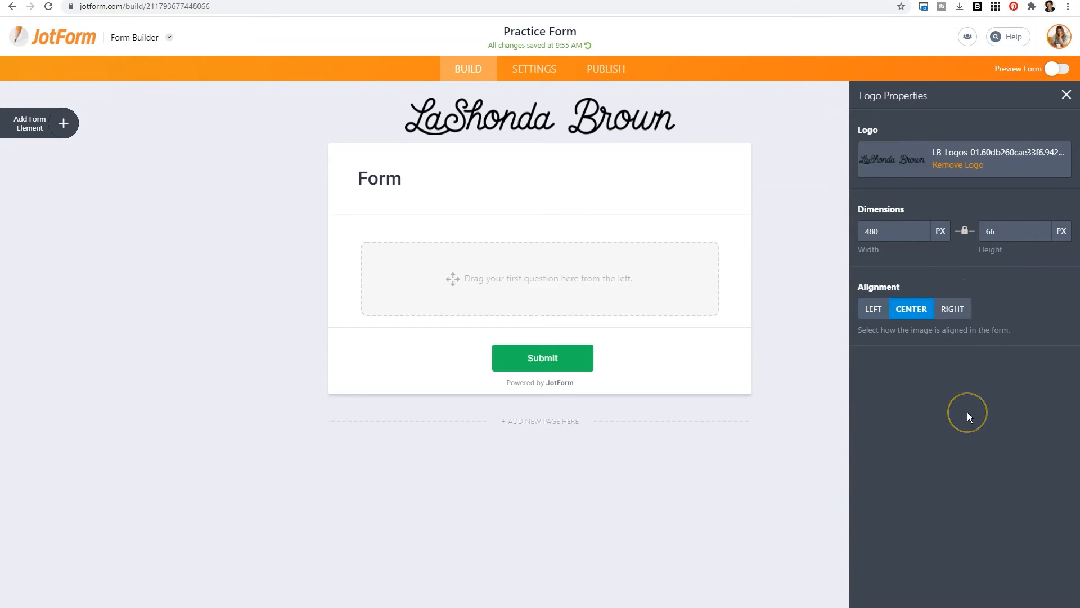
mouse_move(969, 417)
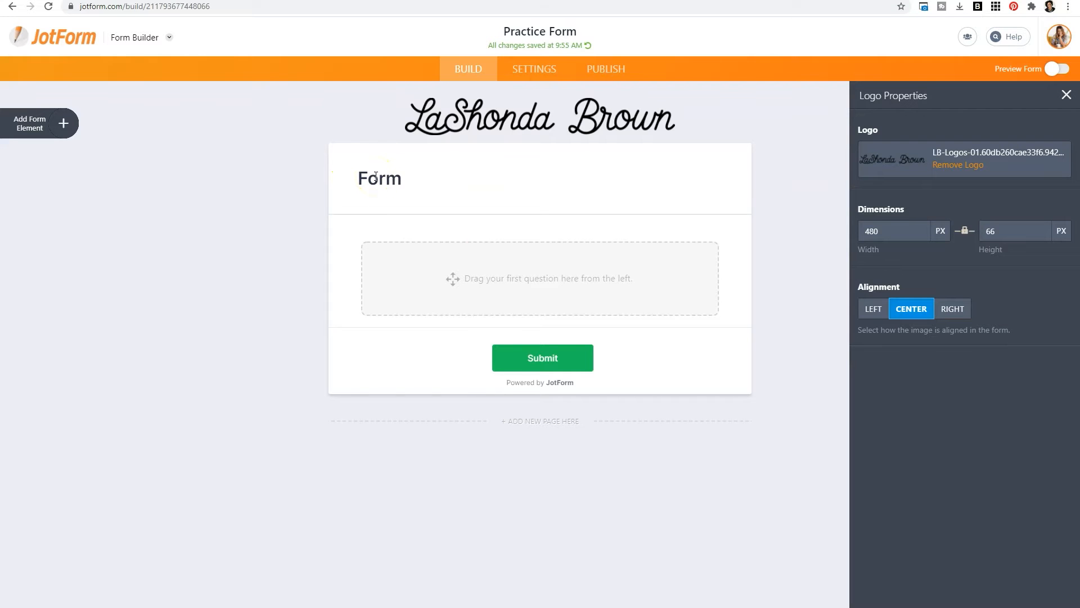
Step: Retitle the header 'Thank you for your business' with a testimonial-request subheading
left_click(379, 179)
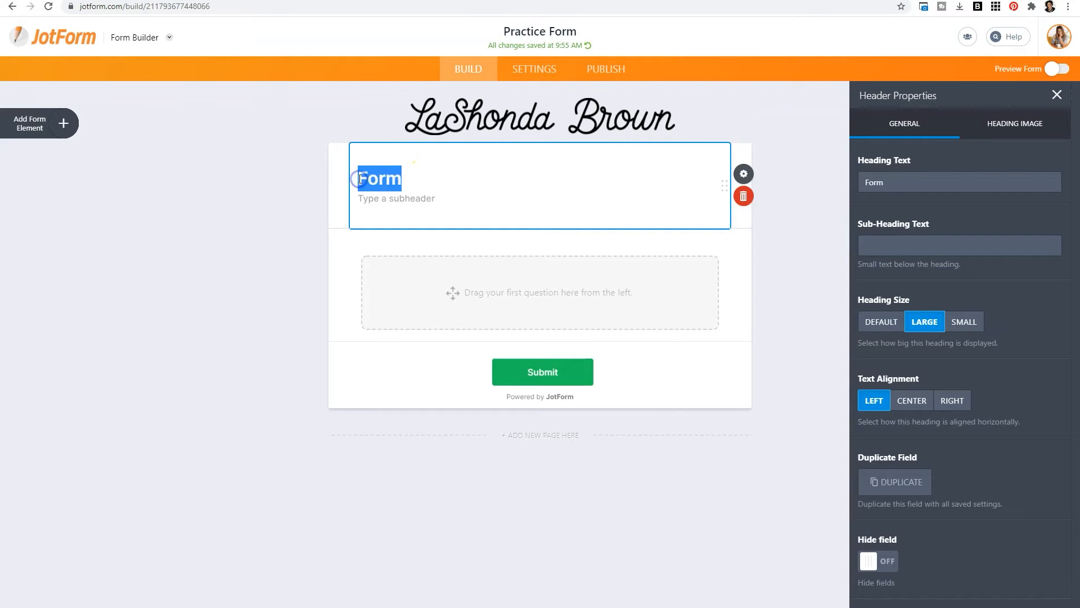
type("Thank you for your business")
left_click(540, 198)
type("Please use")
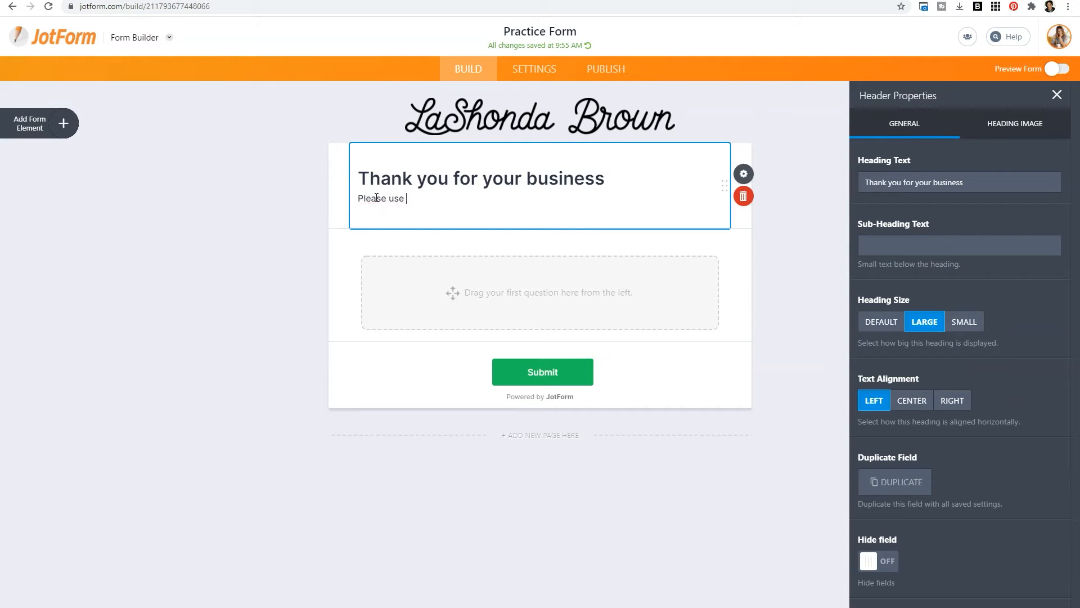
type("the form below to send us a testimon")
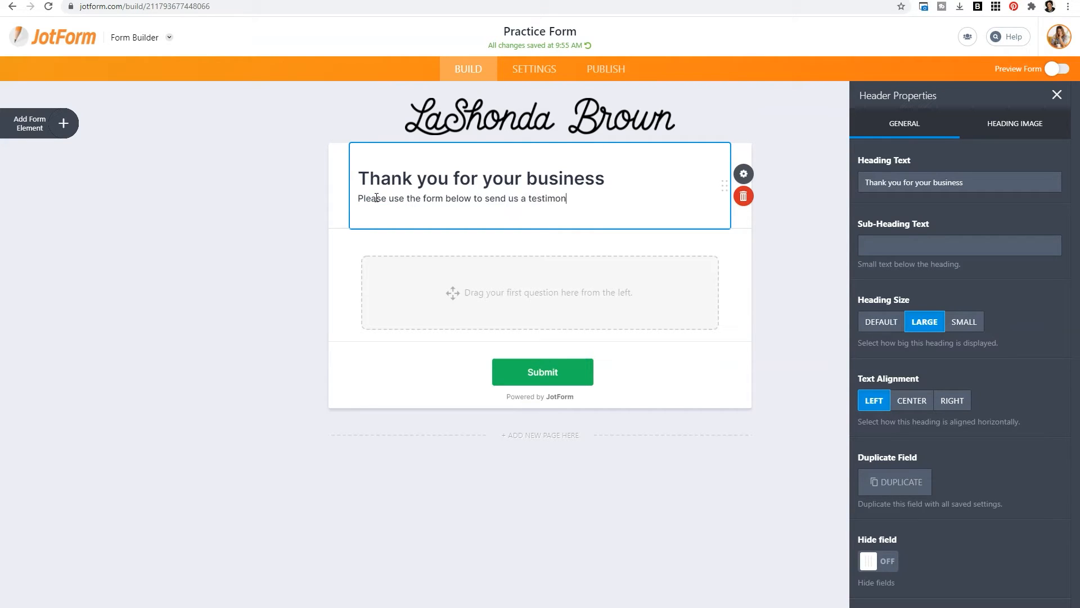
type("ial about your experience.")
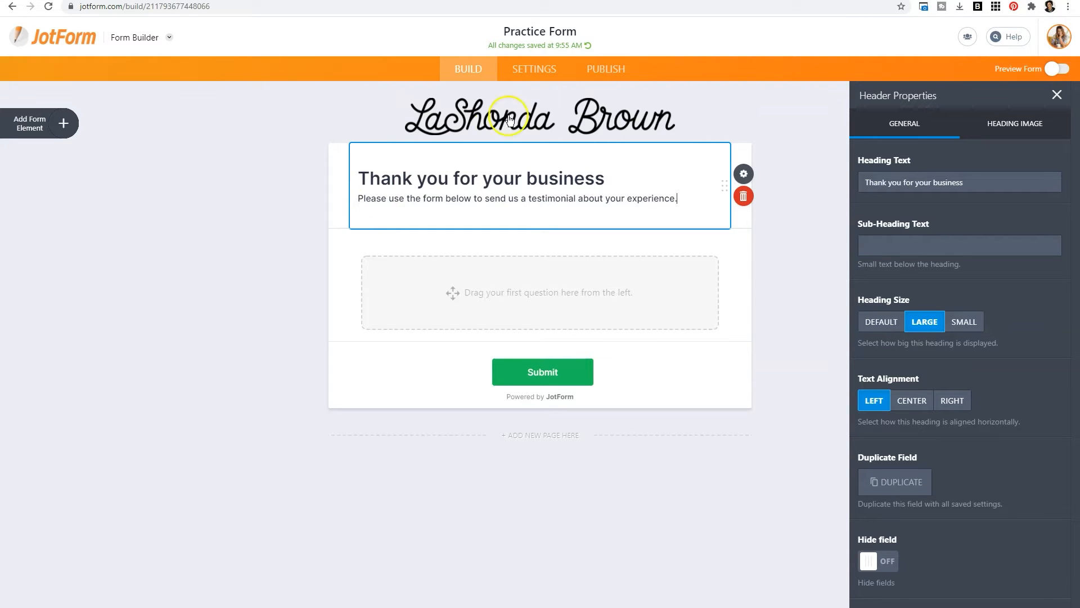
left_click(1014, 124)
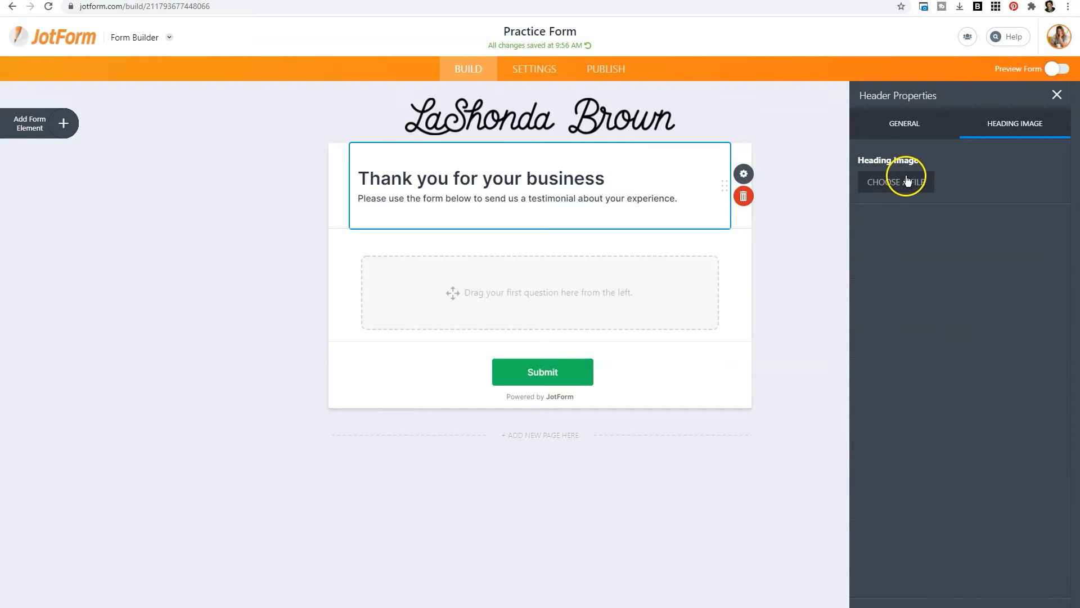
left_click(904, 124)
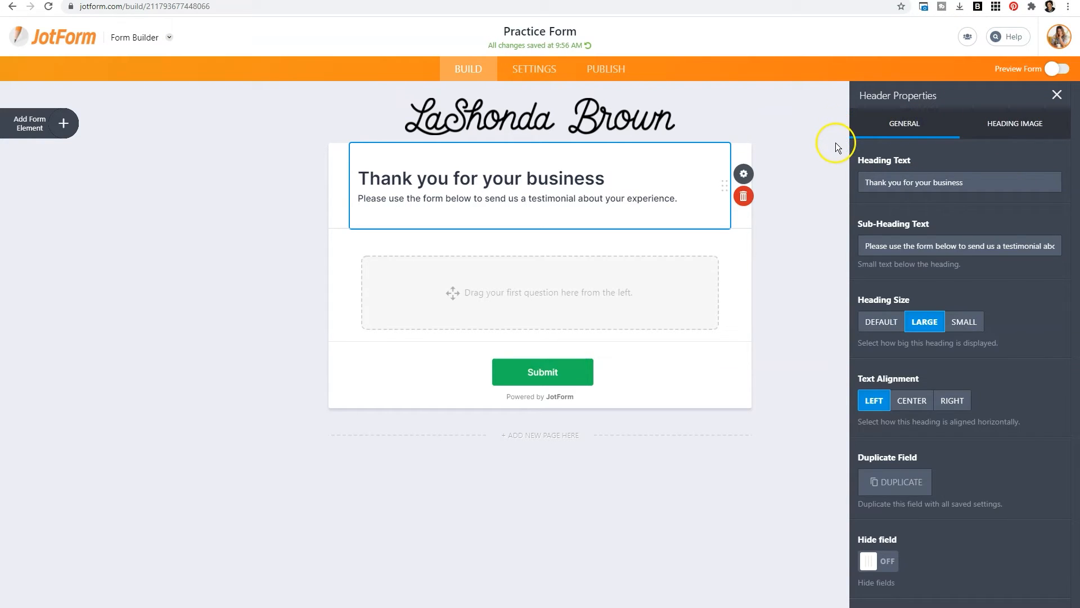
mouse_move(856, 311)
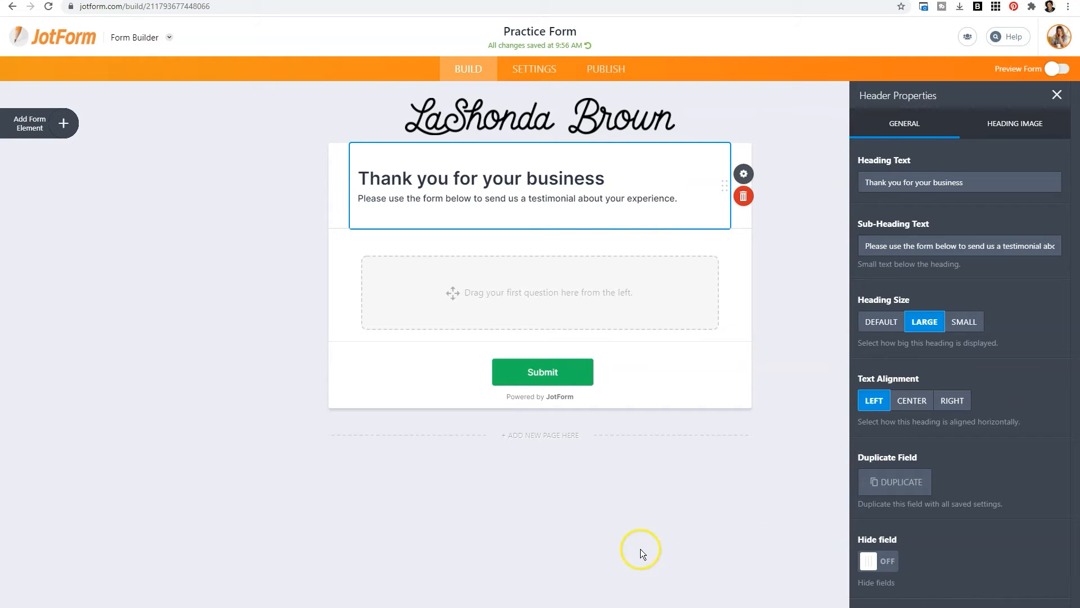
mouse_move(640, 554)
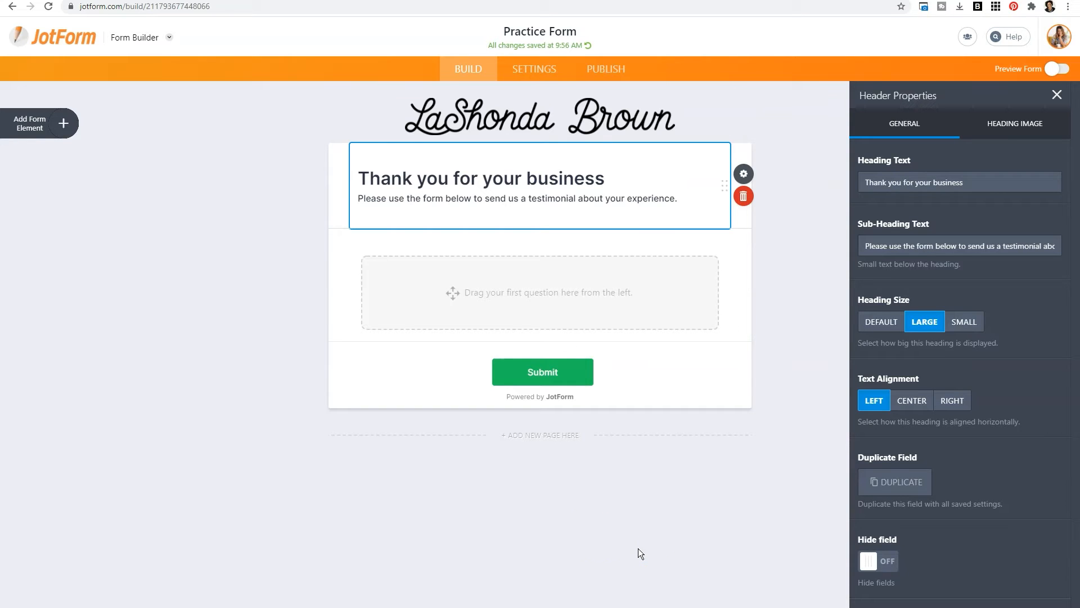
mouse_move(51, 129)
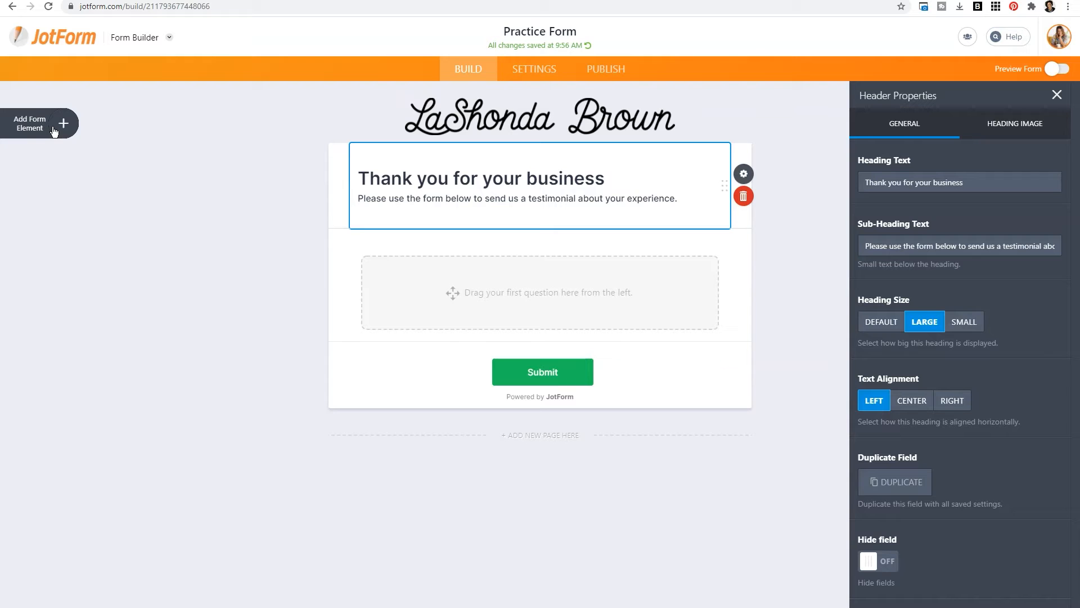
Step: Open Add Form Element and scroll through the Basic elements list
left_click(63, 123)
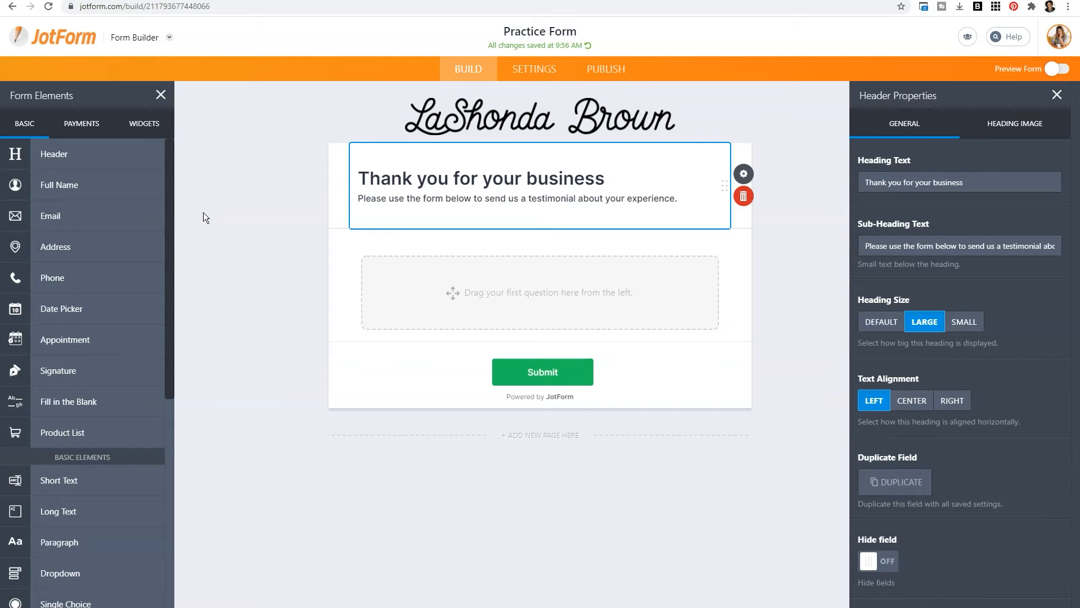
mouse_move(276, 254)
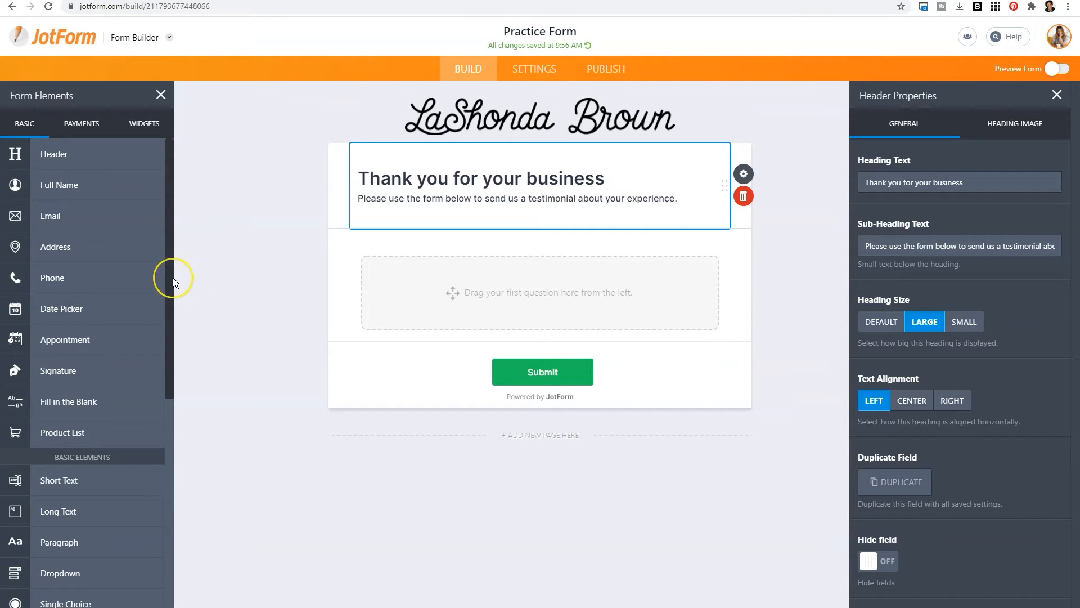
scroll("down", 3)
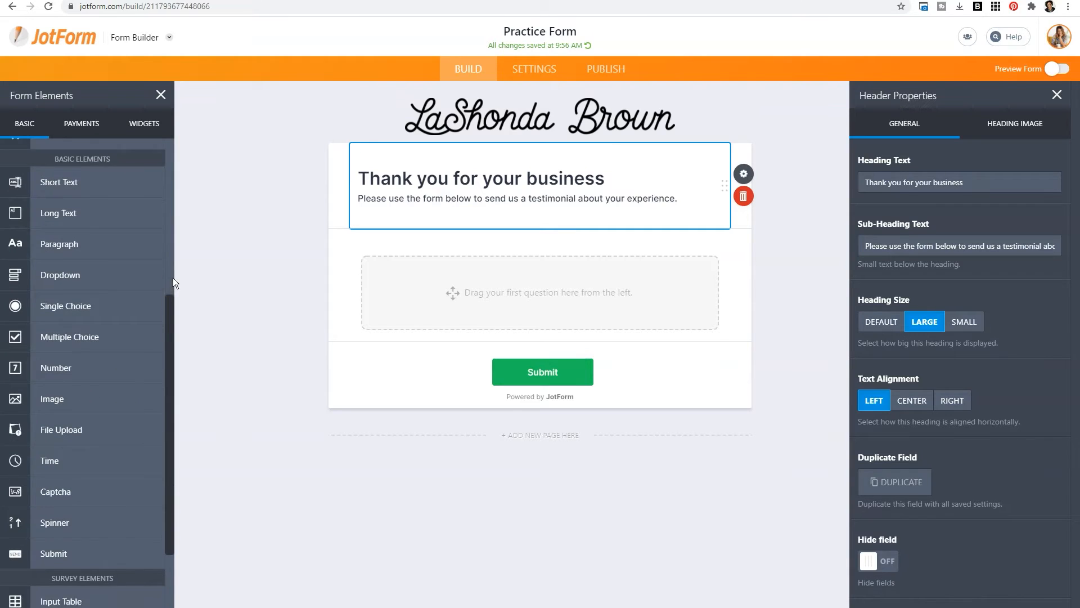
scroll("down", 3)
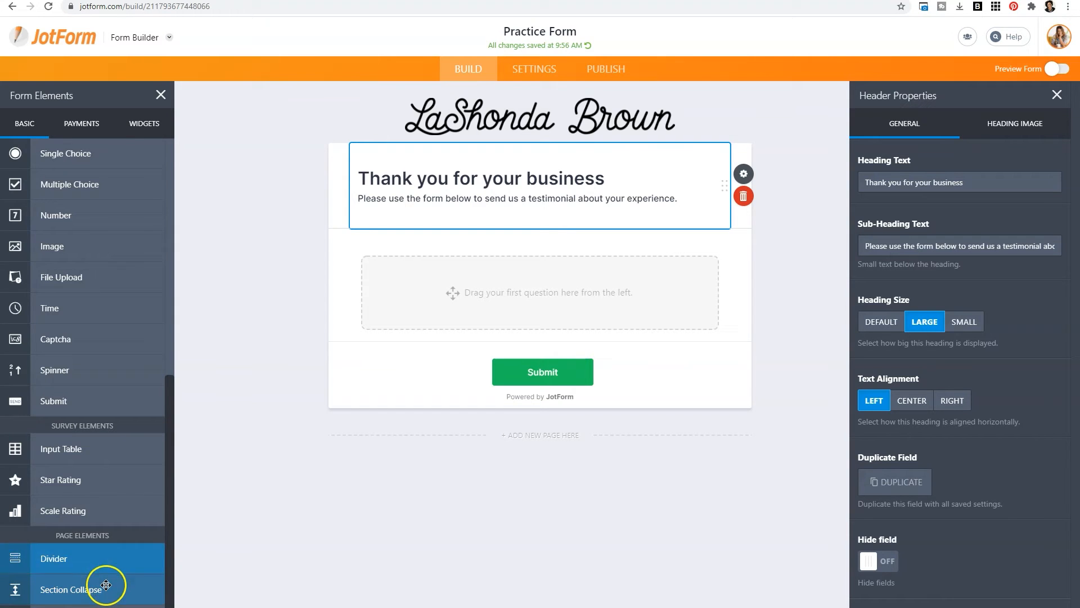
mouse_move(248, 518)
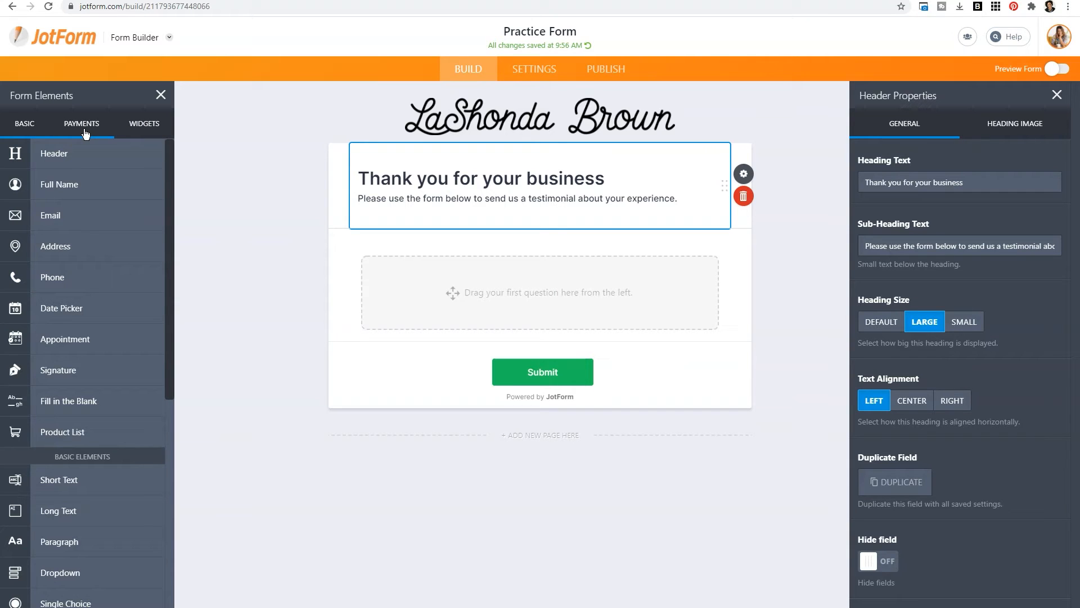
Step: Browse the Payments elements, then the Widgets elements
left_click(81, 123)
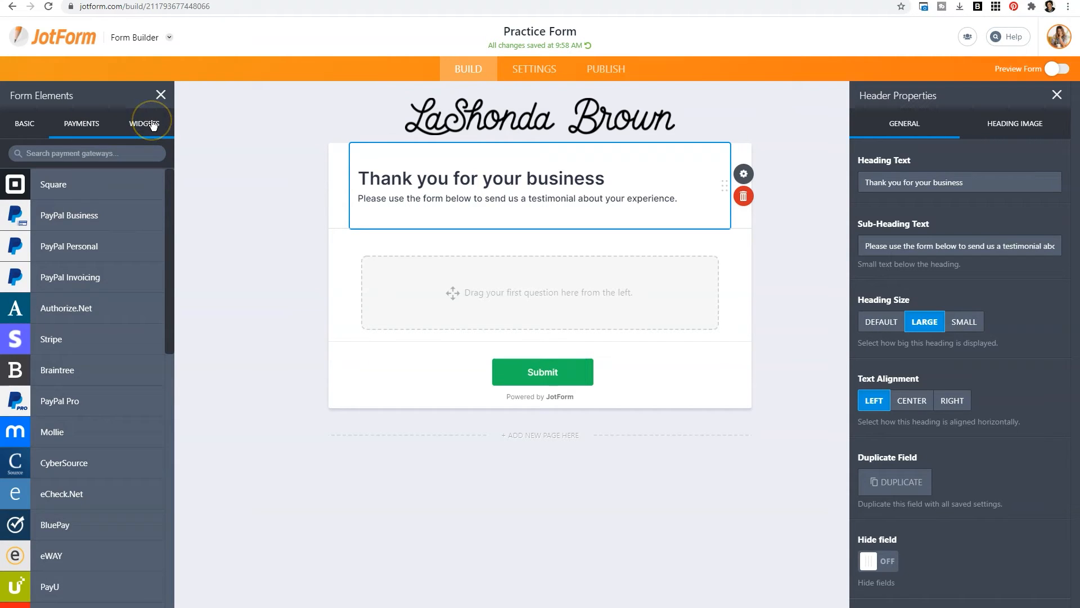
left_click(145, 123)
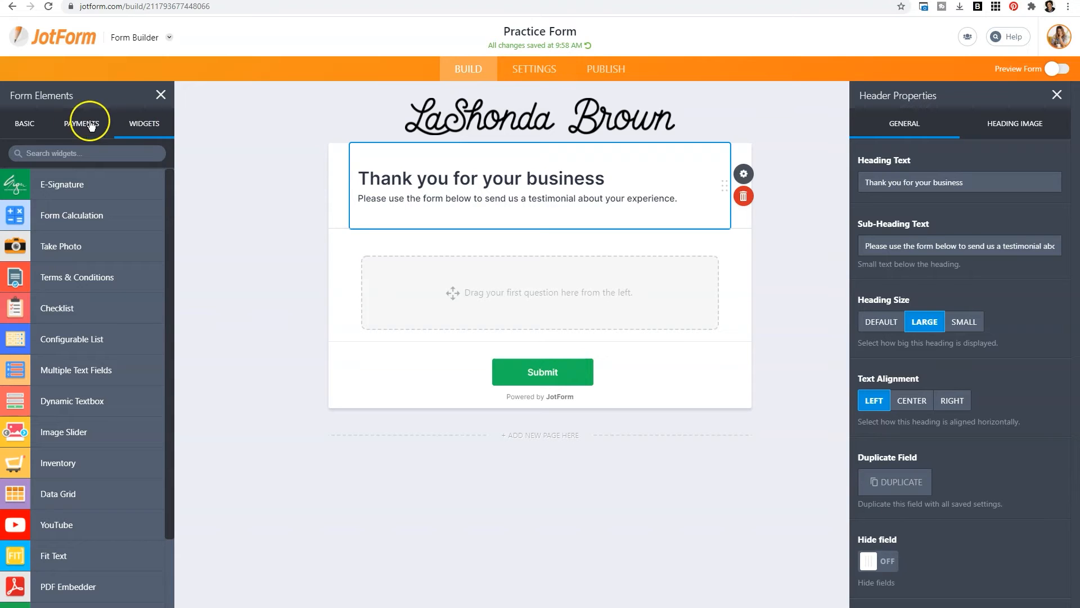
Step: Add Full Name, Email and Long Text fields from the Basic tab, then select Name
left_click(24, 123)
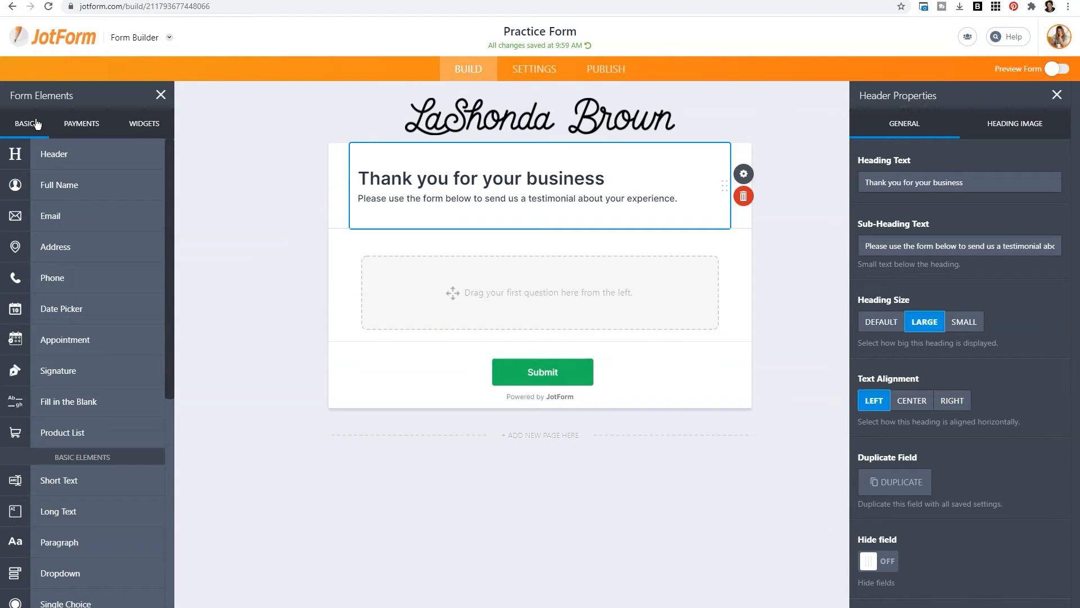
left_click_drag(59, 185, 485, 286)
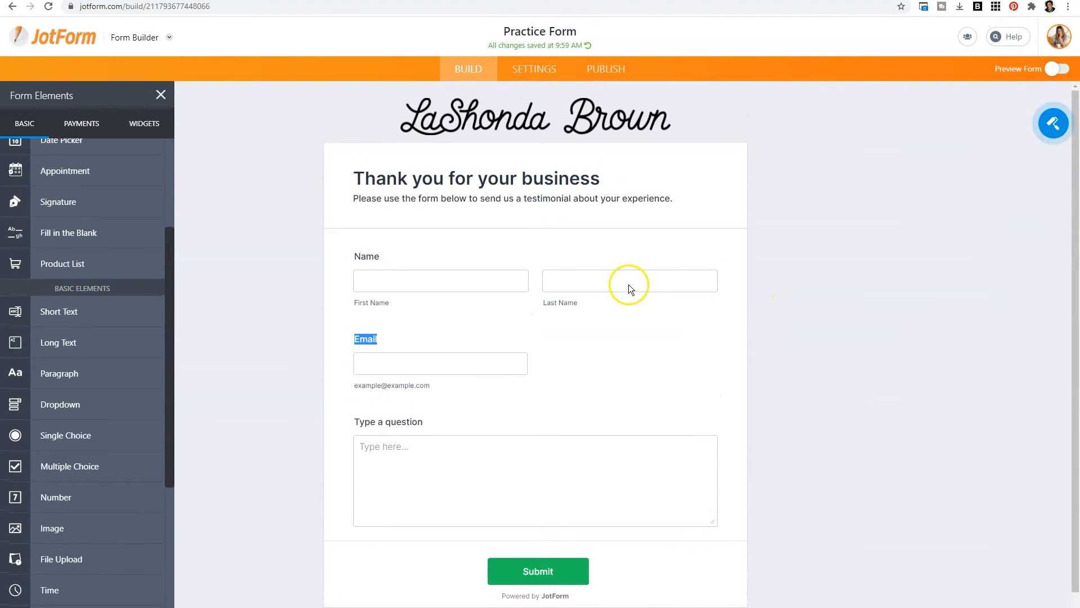
left_click(620, 284)
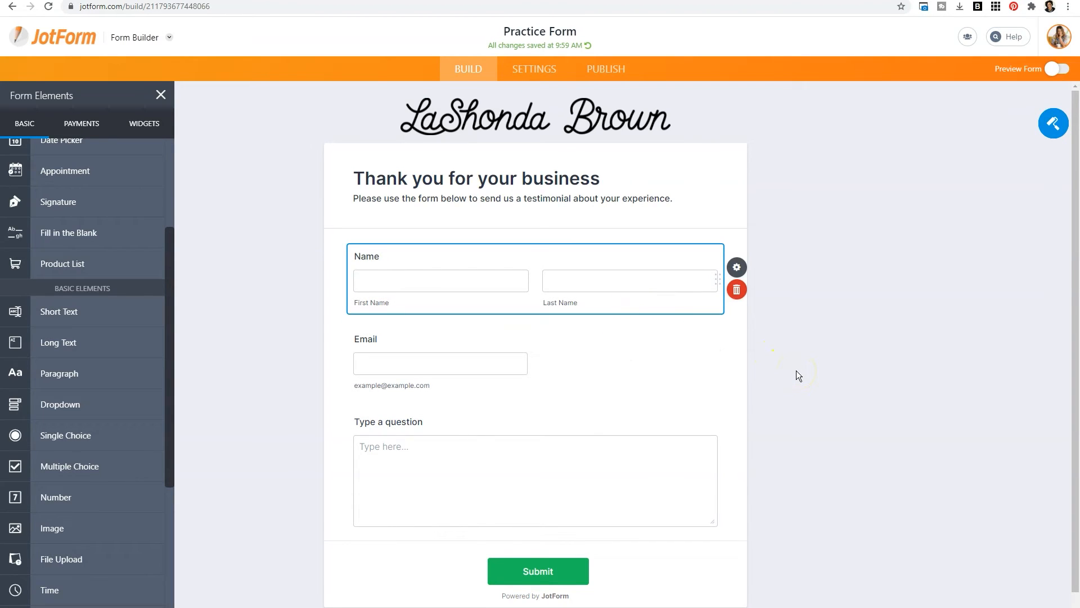
mouse_move(737, 267)
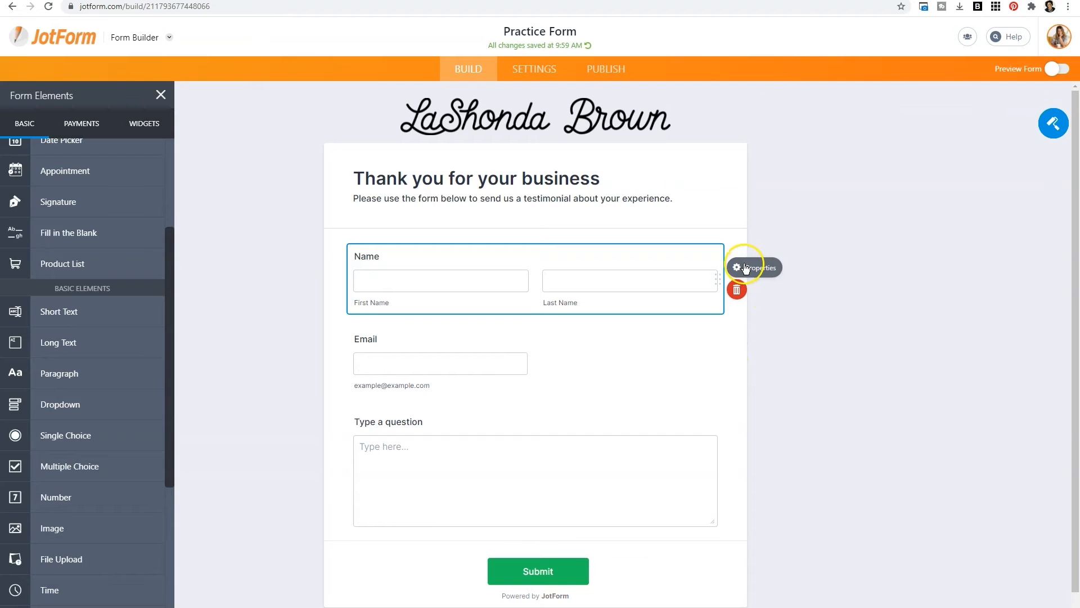
Step: Turn on Required in the Full Name field's properties
left_click(737, 266)
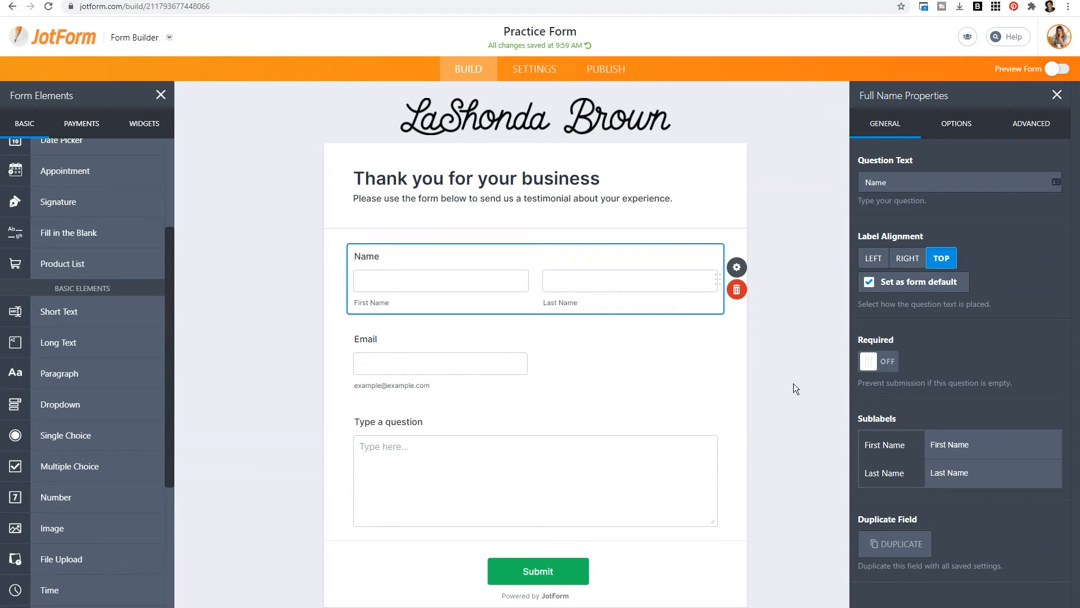
mouse_move(829, 207)
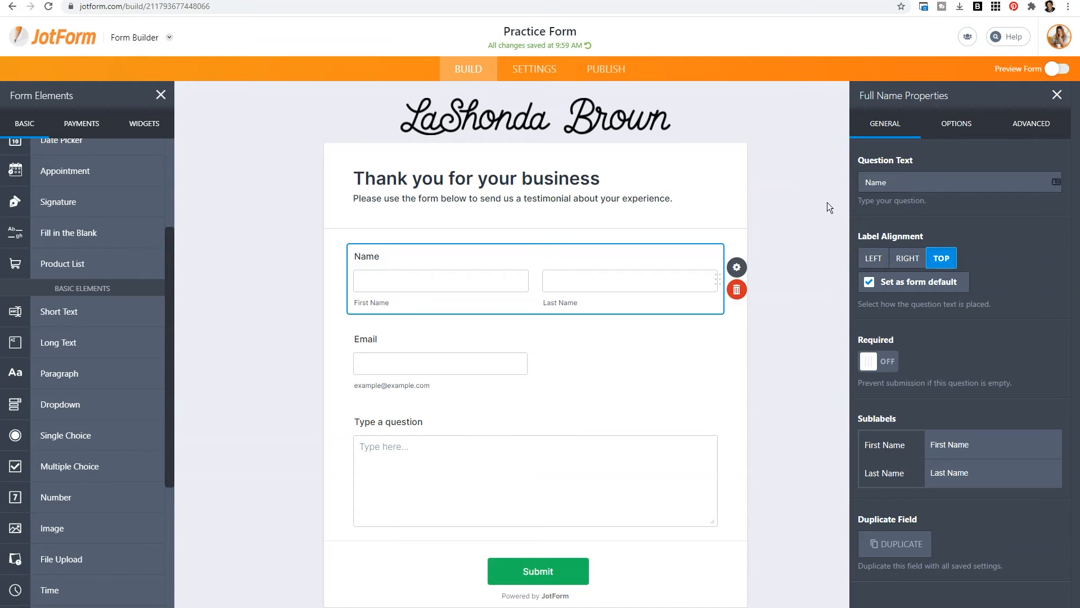
mouse_move(737, 267)
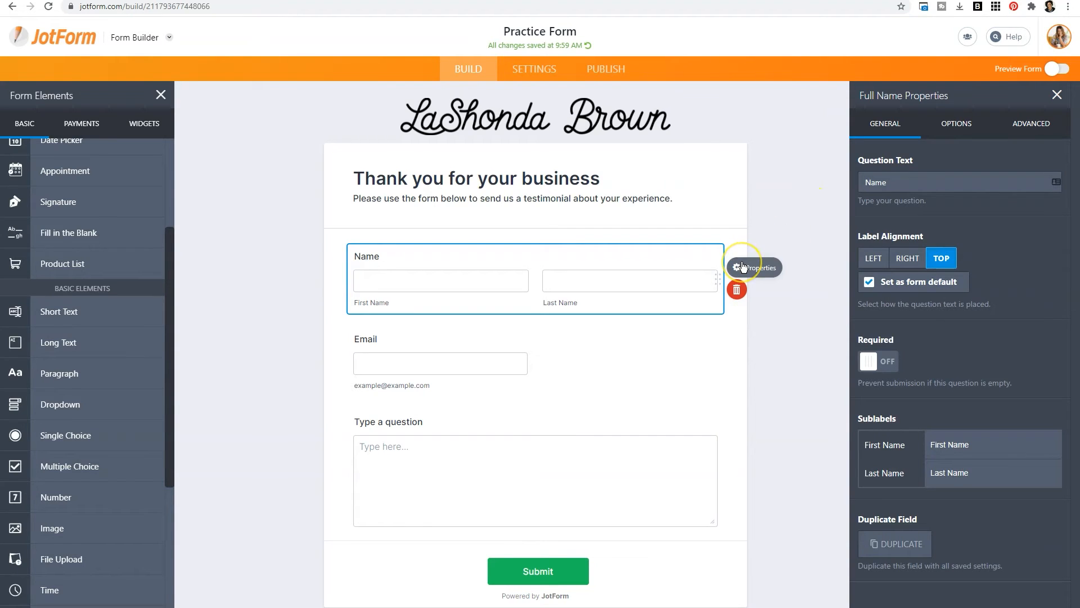
mouse_move(792, 304)
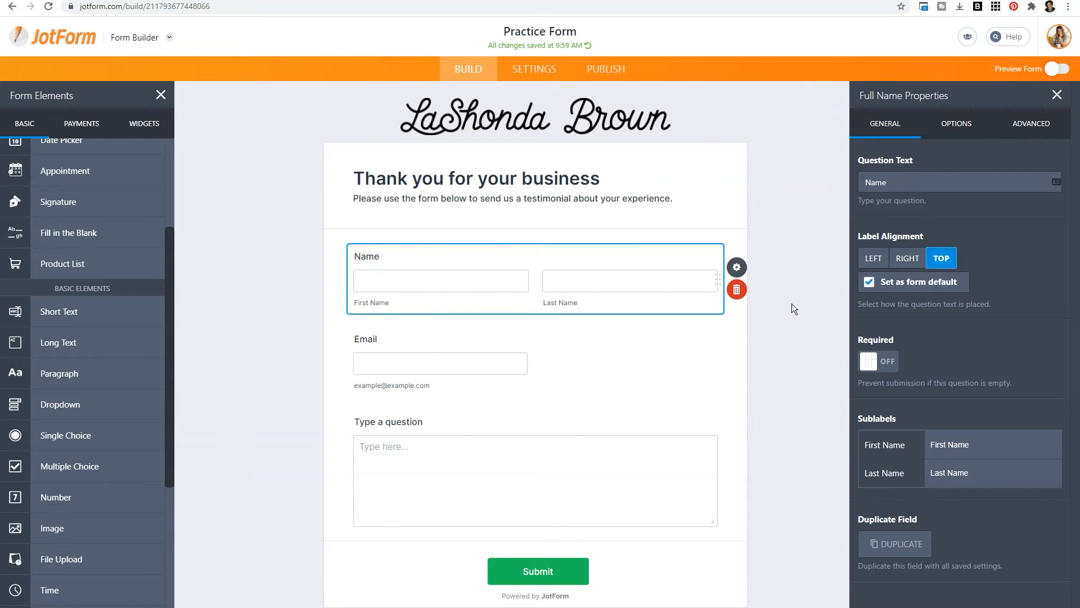
left_click(878, 361)
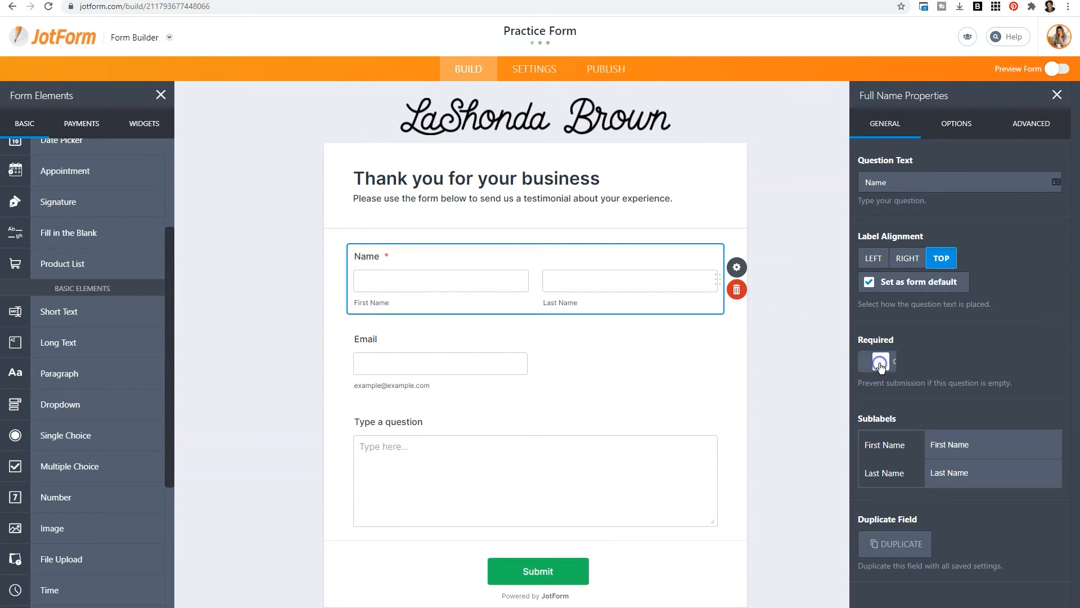
left_click(878, 362)
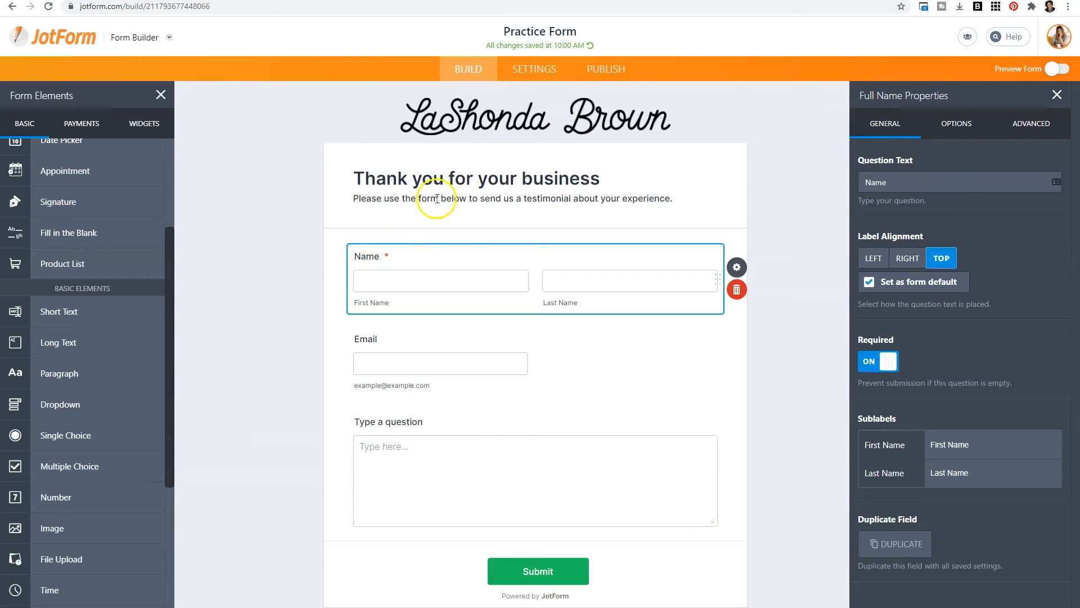
Step: Open the Settings tab and expand Form Settings with Show More Options
left_click(534, 68)
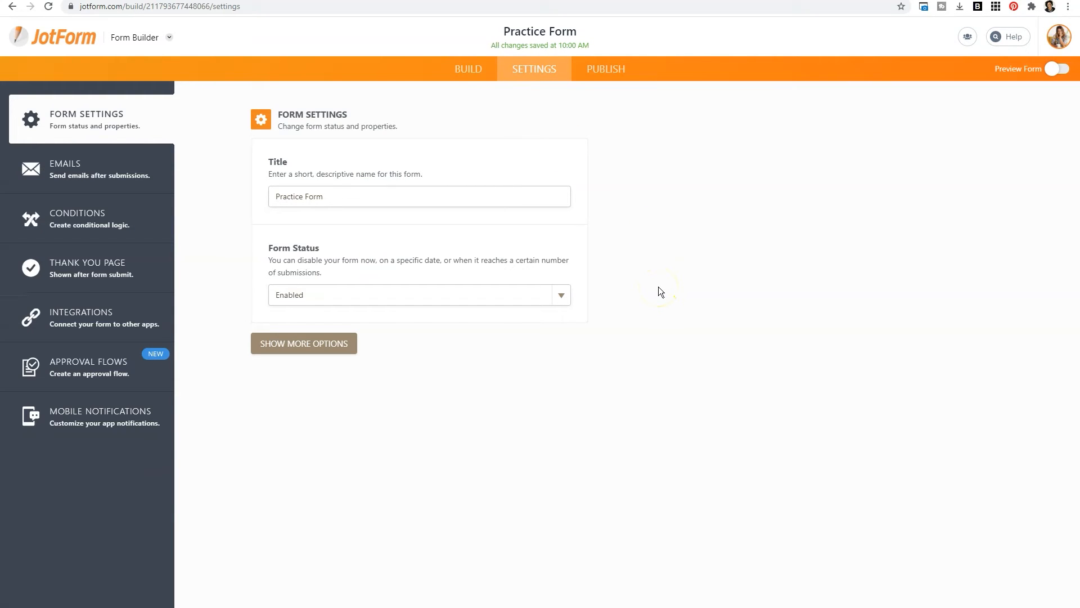
mouse_move(661, 291)
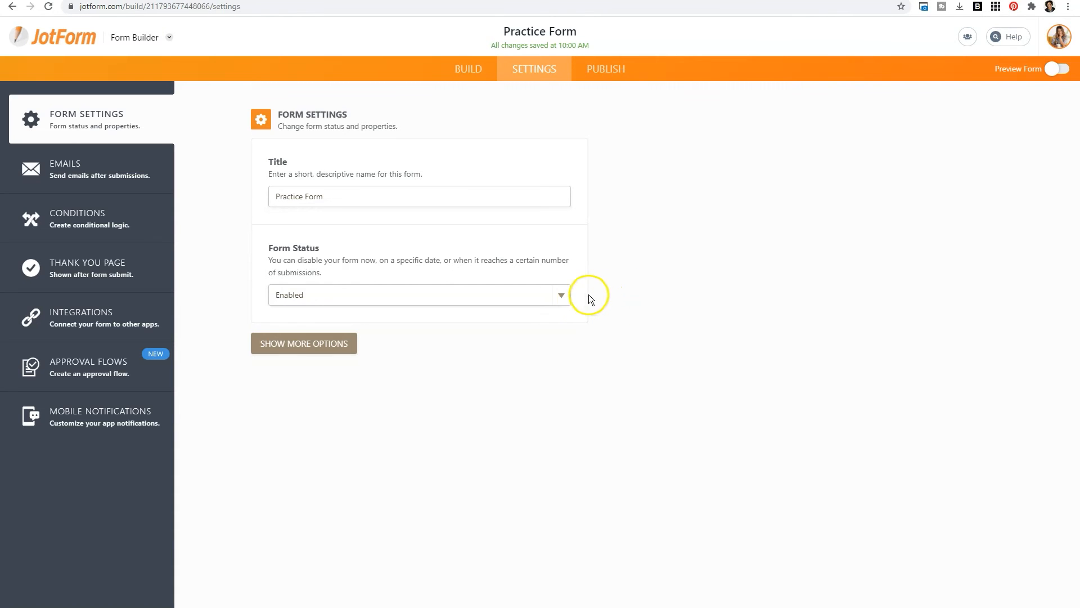
left_click(561, 295)
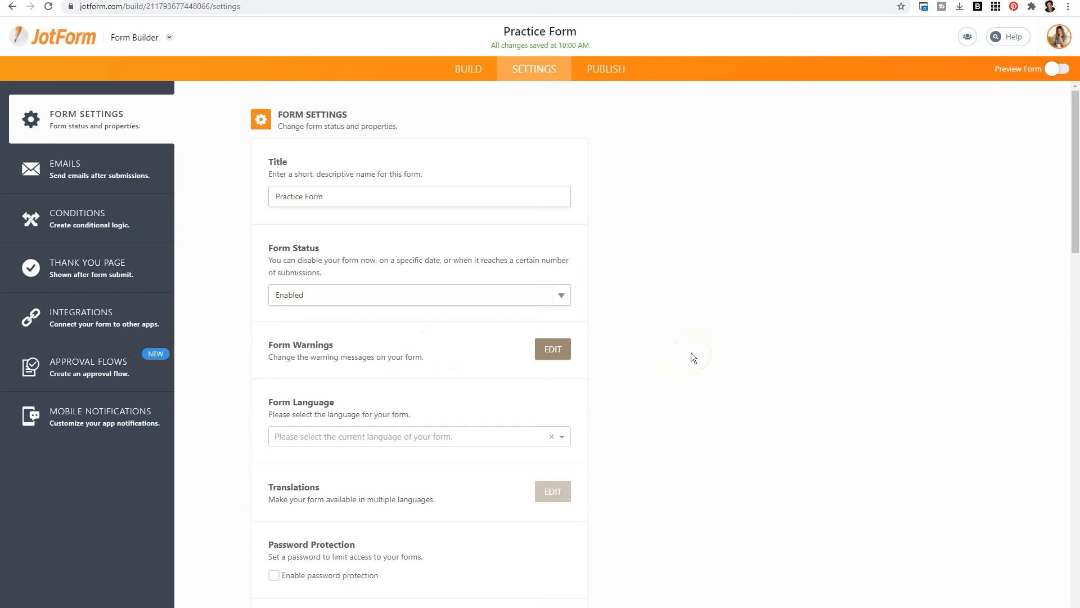
Step: Scroll through the extra form settings down to browser autocomplete, then collapse them with SHOW LESS
scroll("down", 3)
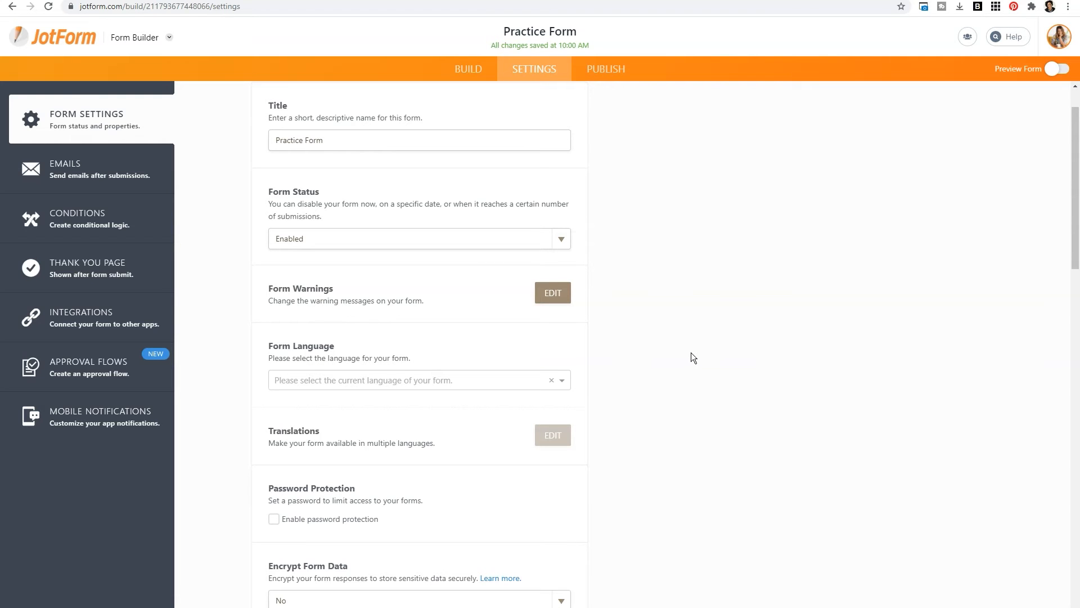
scroll("down", 3)
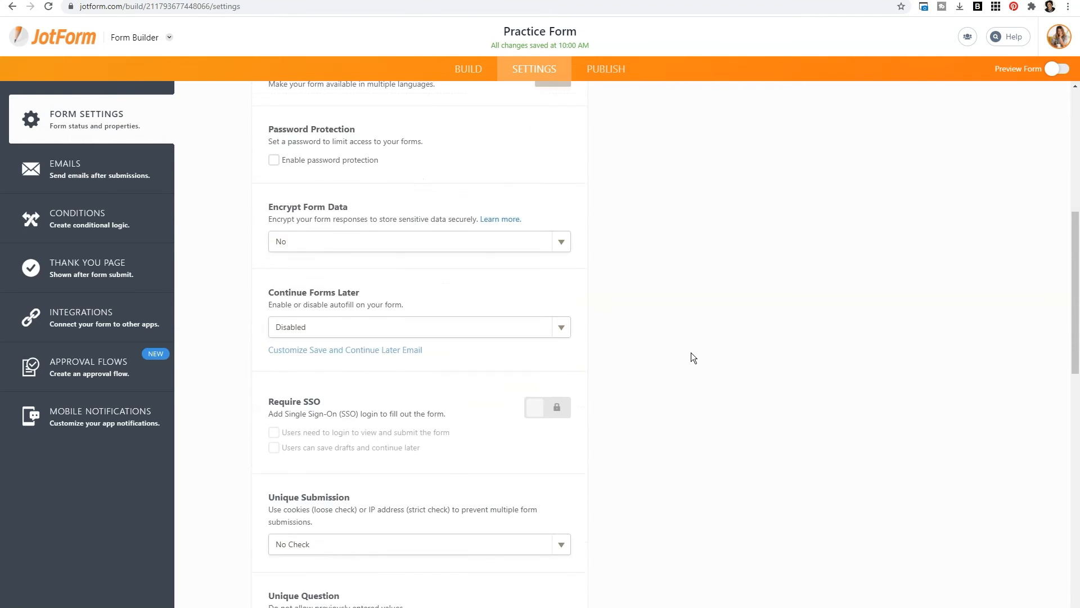
scroll("down", 3)
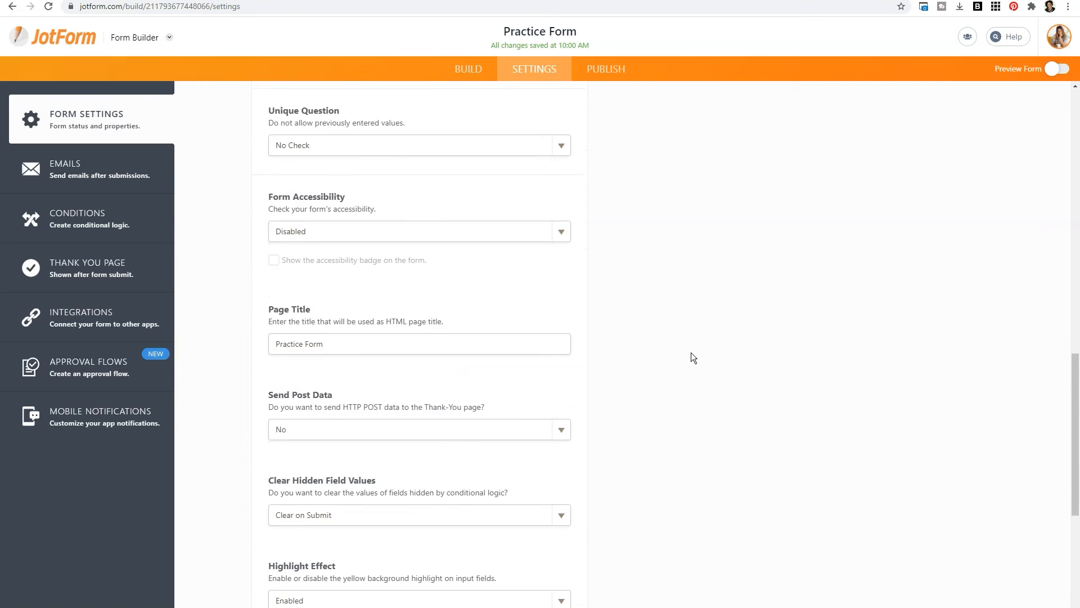
scroll("down", 3)
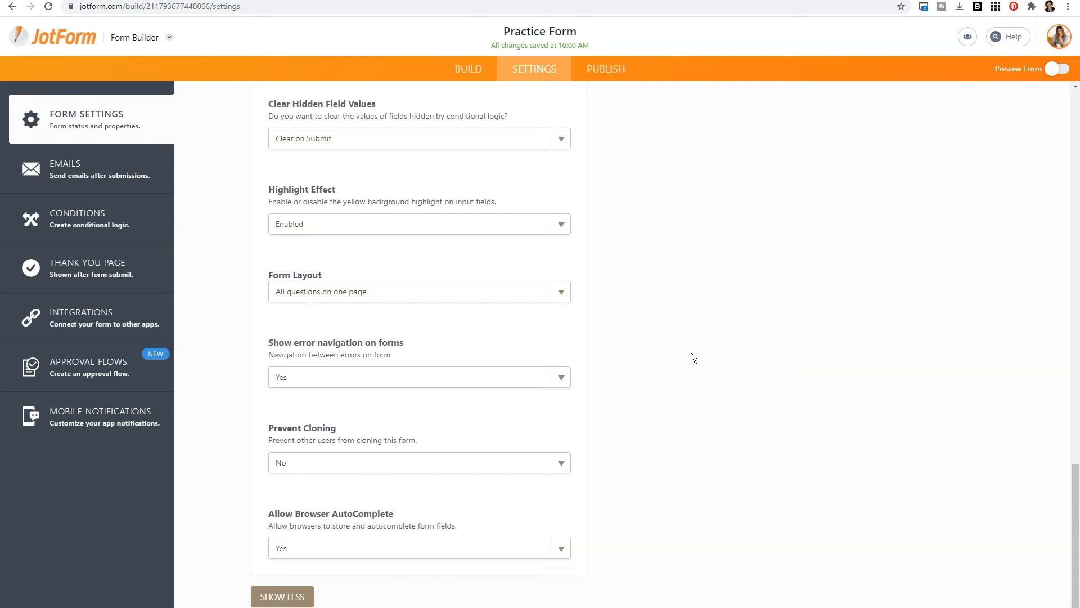
left_click(282, 595)
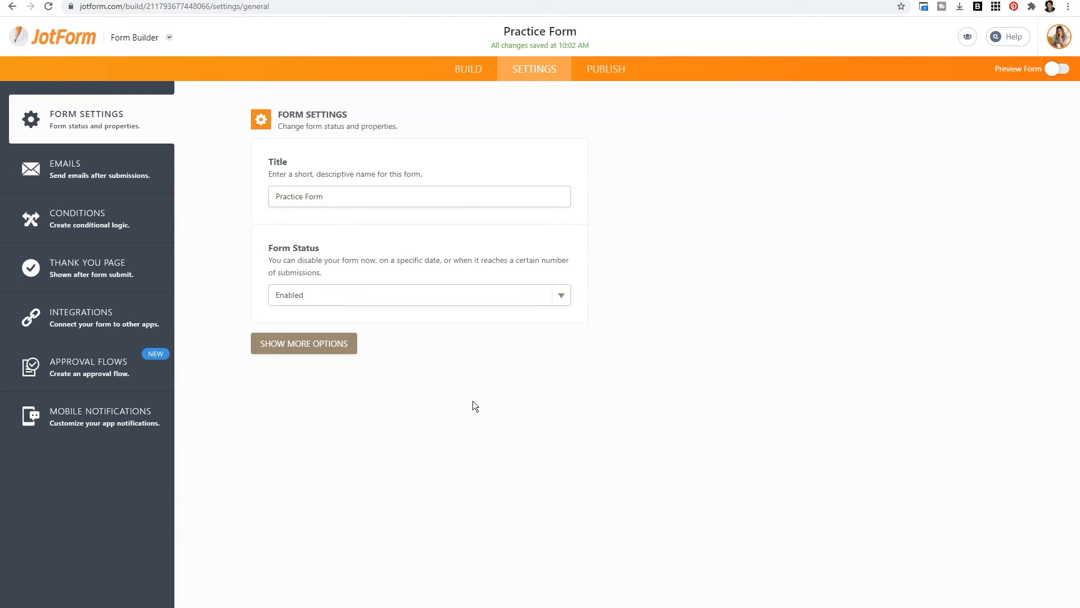
Step: Open the Emails settings and edit Notification 1 to see its subject and field table
left_click(85, 169)
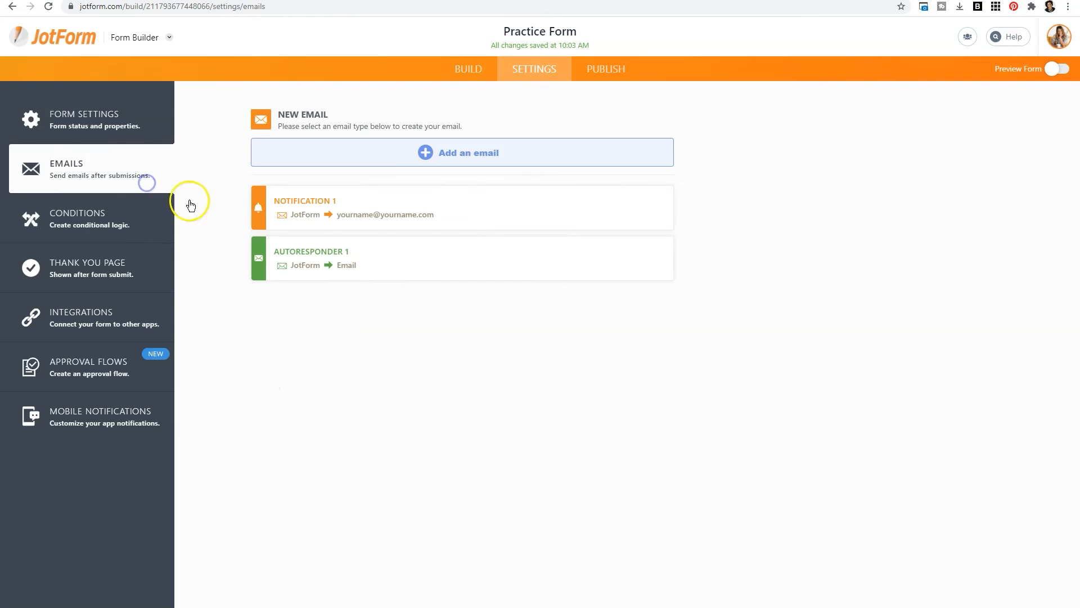
mouse_move(283, 407)
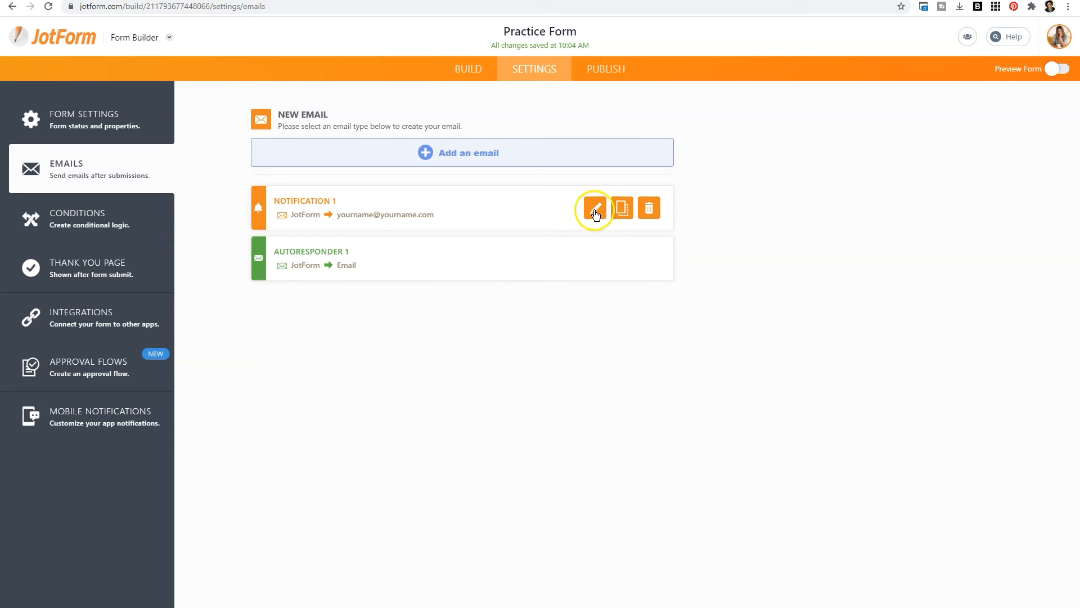
left_click(597, 208)
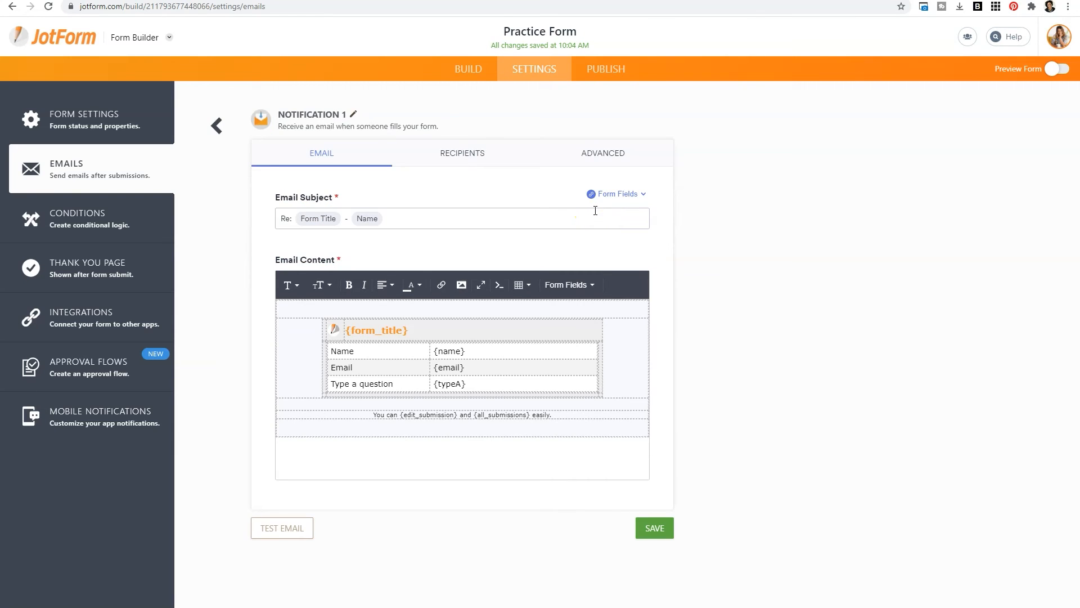
Step: Review Notification 1's recipients, content and advanced tab with send on submission and edit checked
left_click(462, 153)
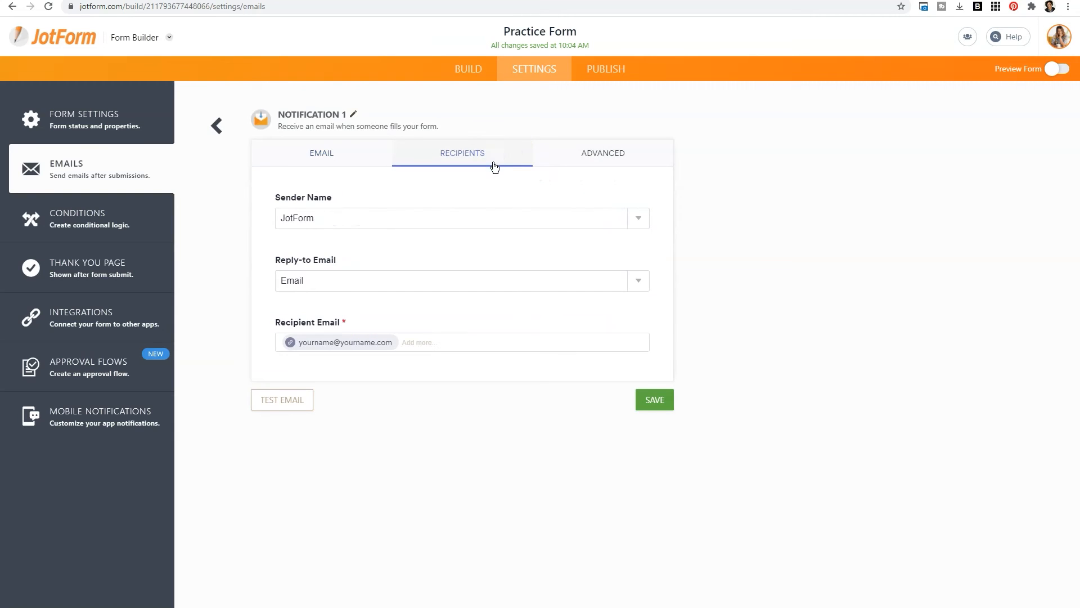
left_click(344, 343)
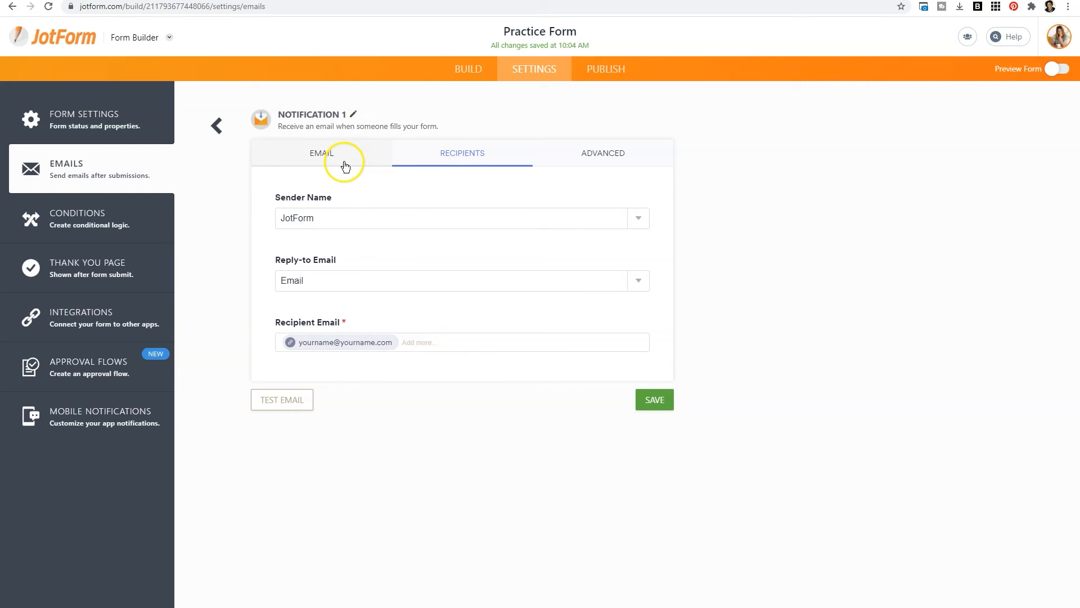
left_click(322, 153)
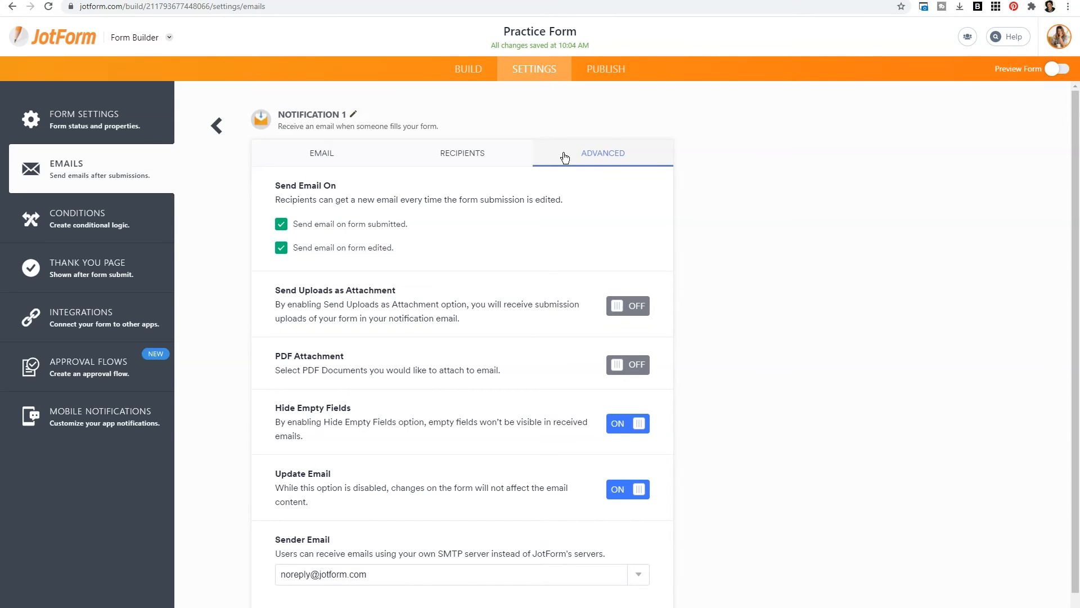
left_click(77, 218)
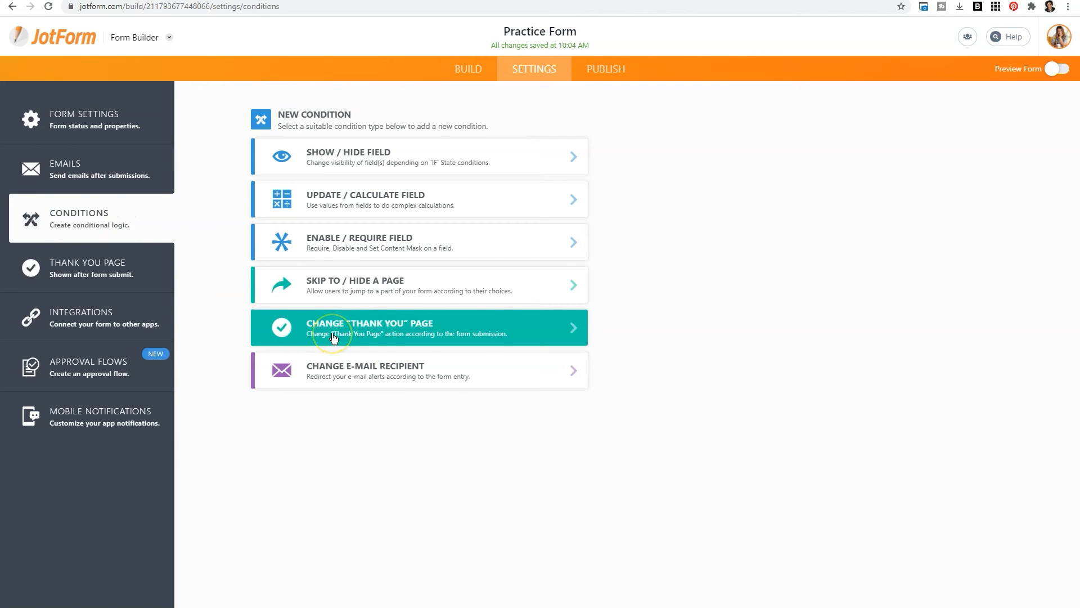
mouse_move(532, 336)
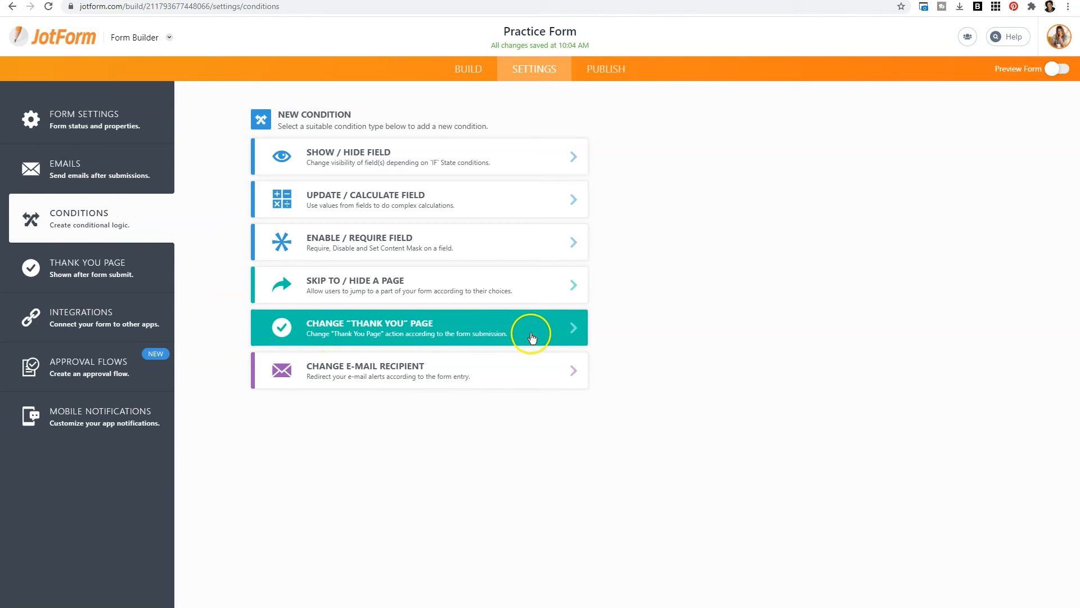
Step: Start a Change 'Thank You' Page condition and browse the IF field list
left_click(532, 338)
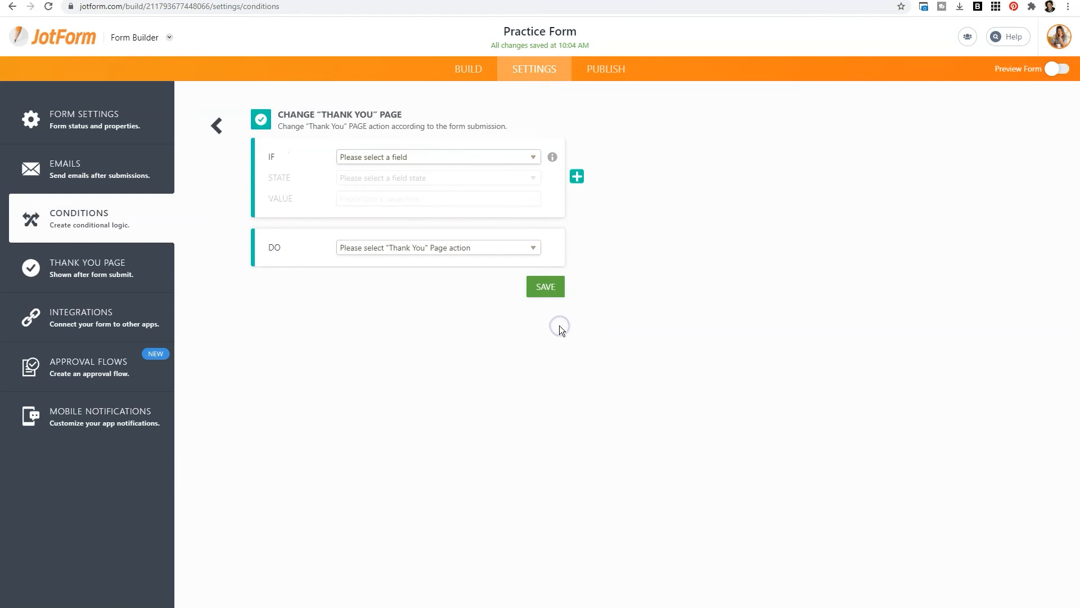
left_click(434, 156)
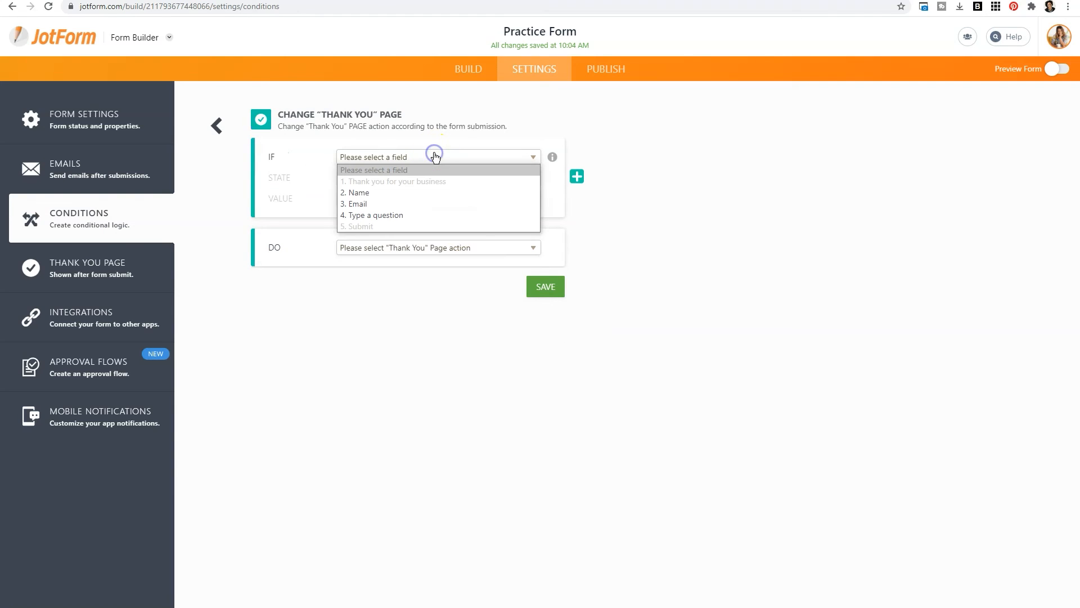
mouse_move(419, 206)
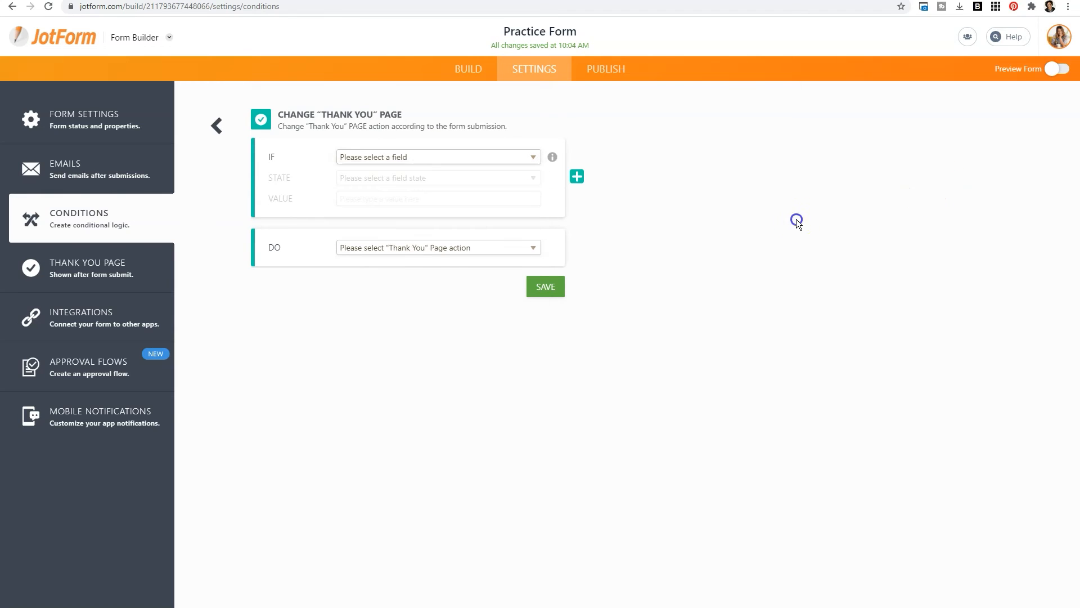
left_click(437, 247)
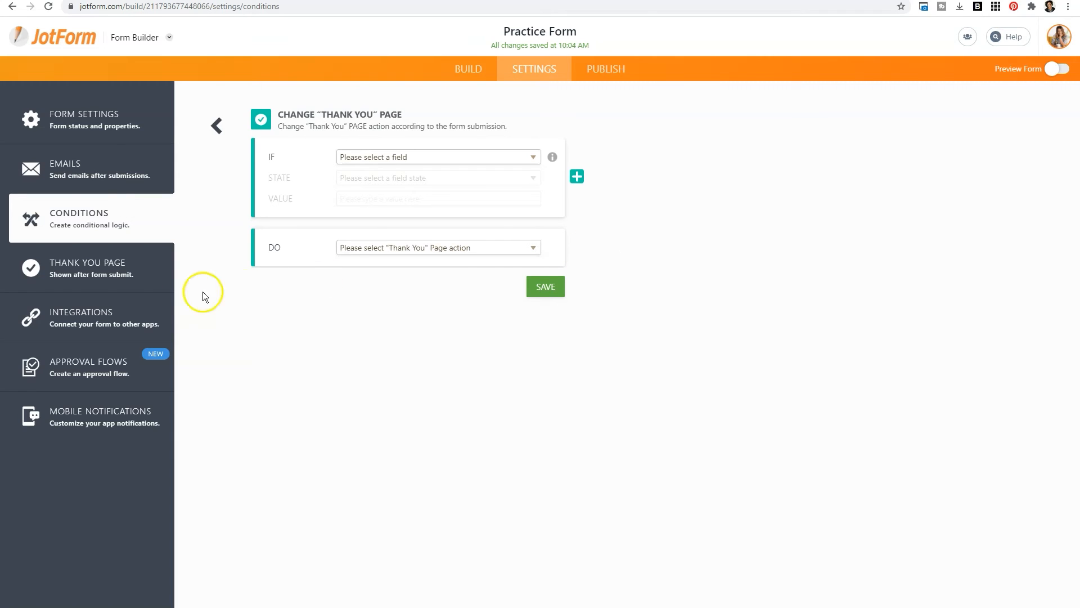
left_click(120, 279)
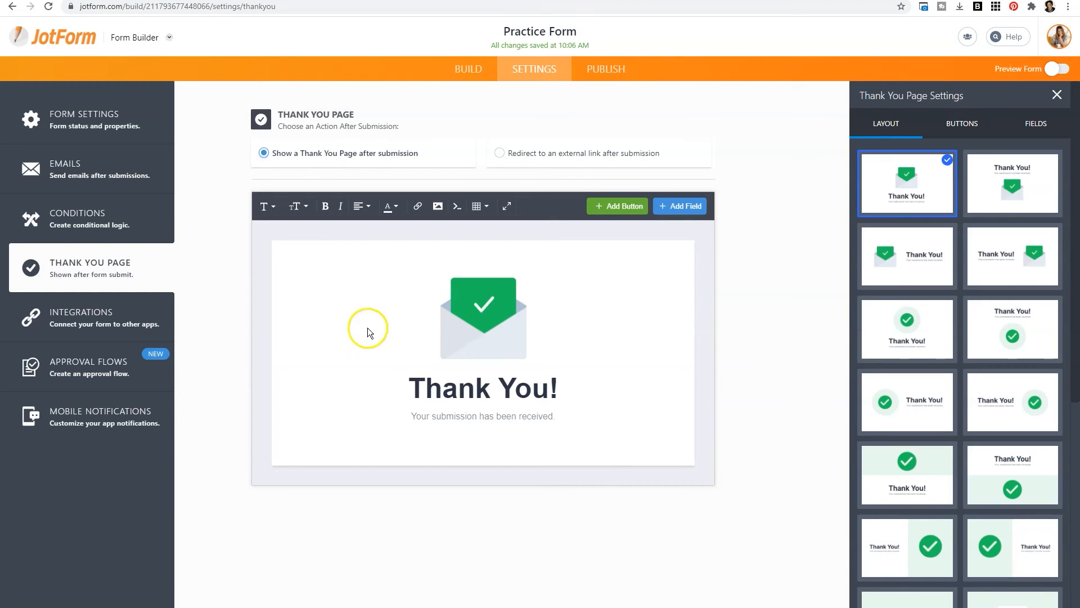
Step: Set the thank-you page to redirect to an external link and select the empty URL box
left_click(499, 154)
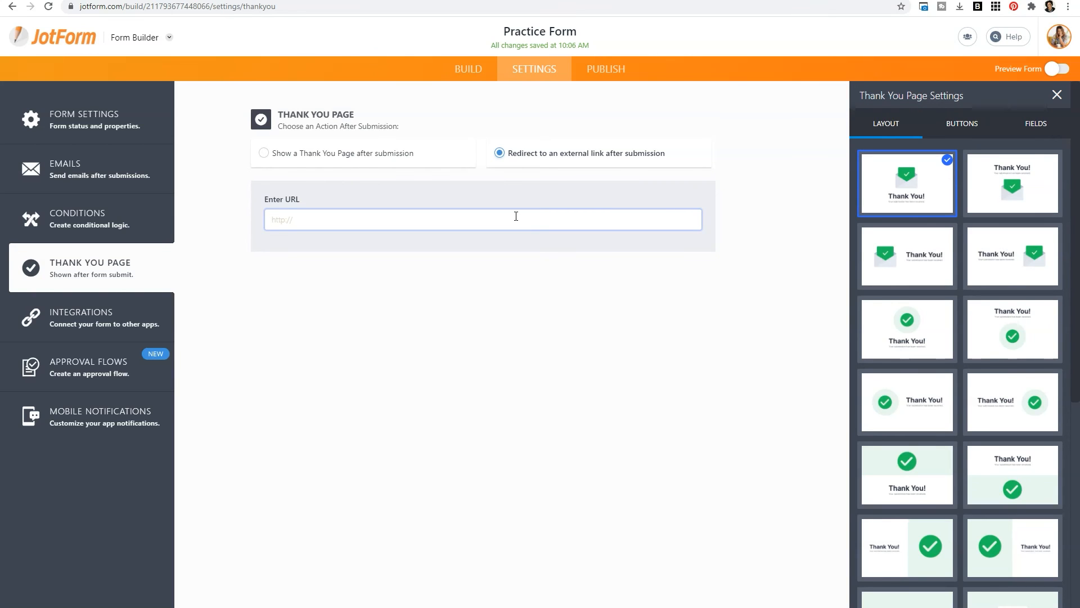
left_click(80, 312)
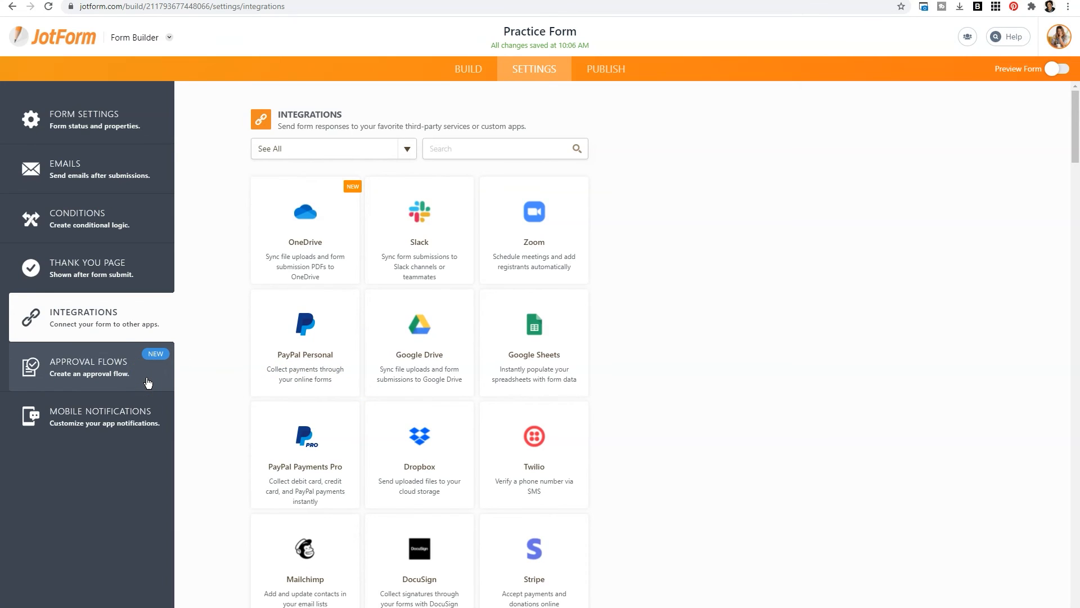
Step: View the Practice Form's mobile notification settings with app notifications turned on
left_click(90, 367)
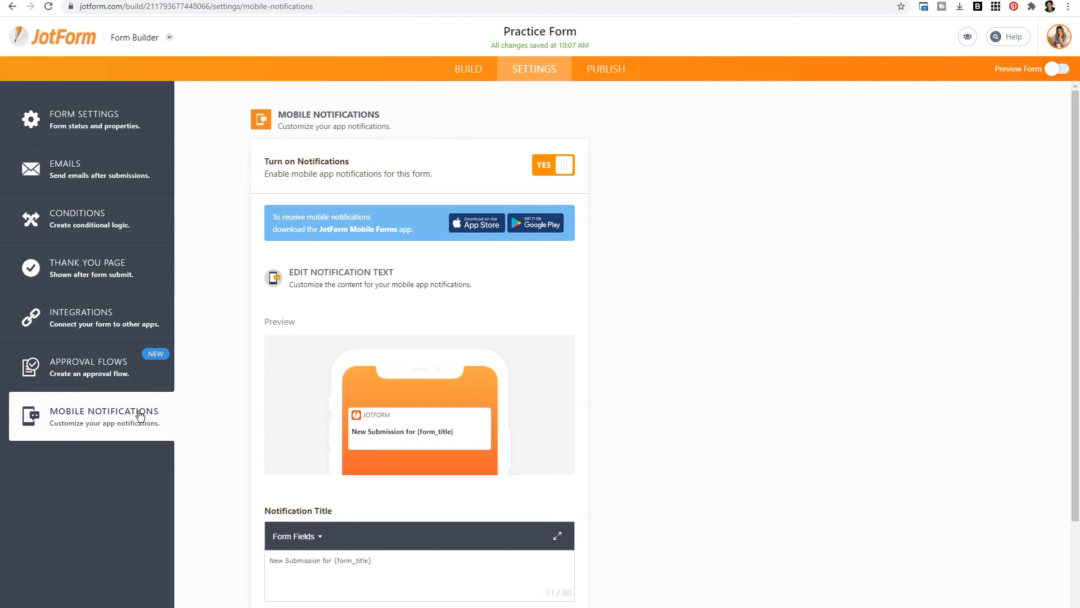
mouse_move(215, 245)
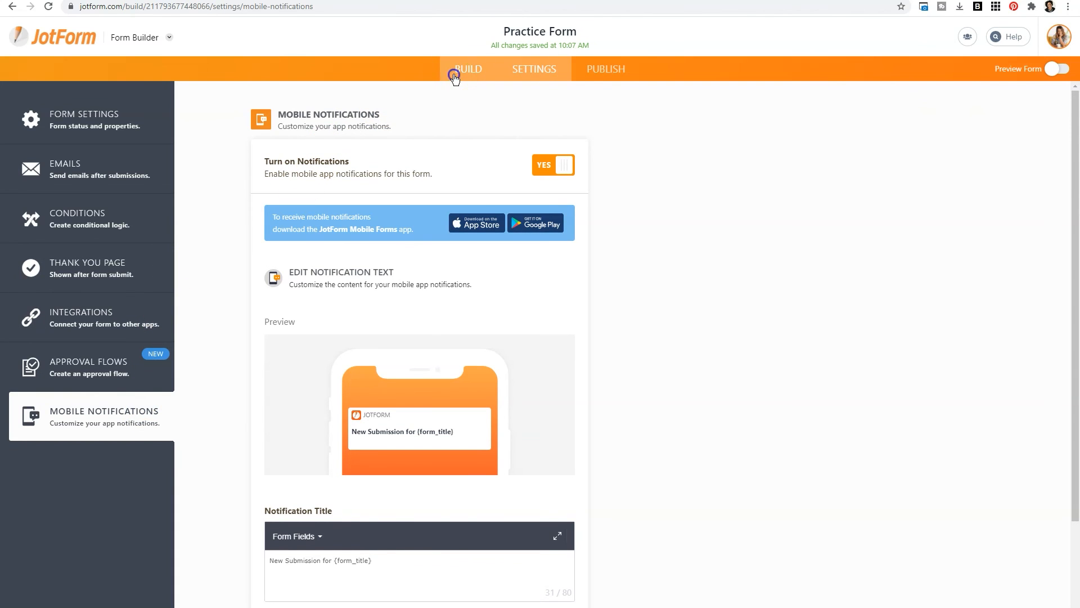
left_click(469, 69)
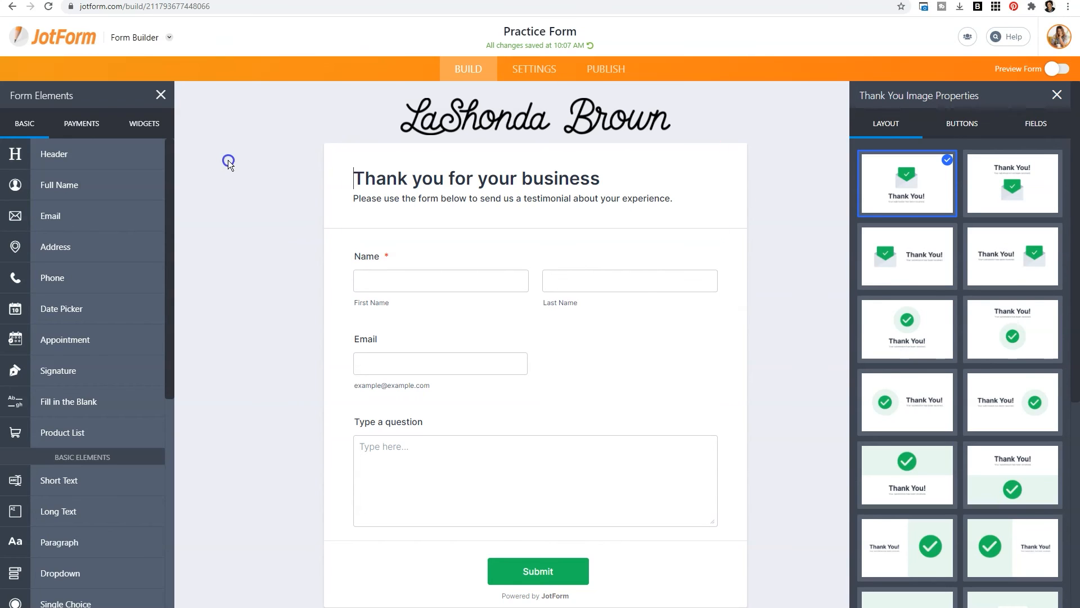
Step: Close the Thank You image properties and open the Form Designer's colour settings
left_click(1057, 94)
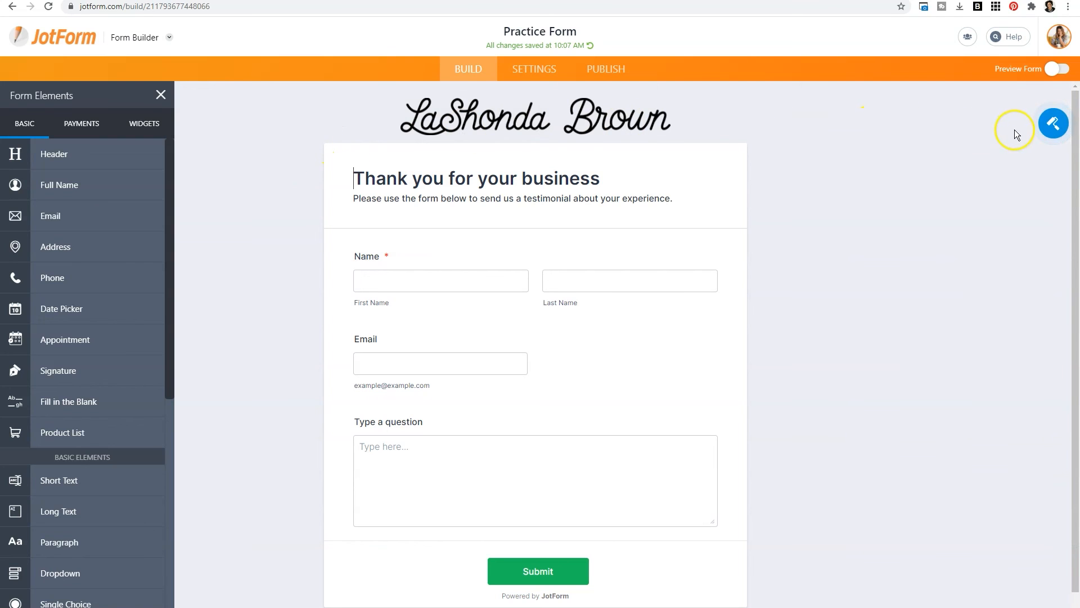
mouse_move(1053, 124)
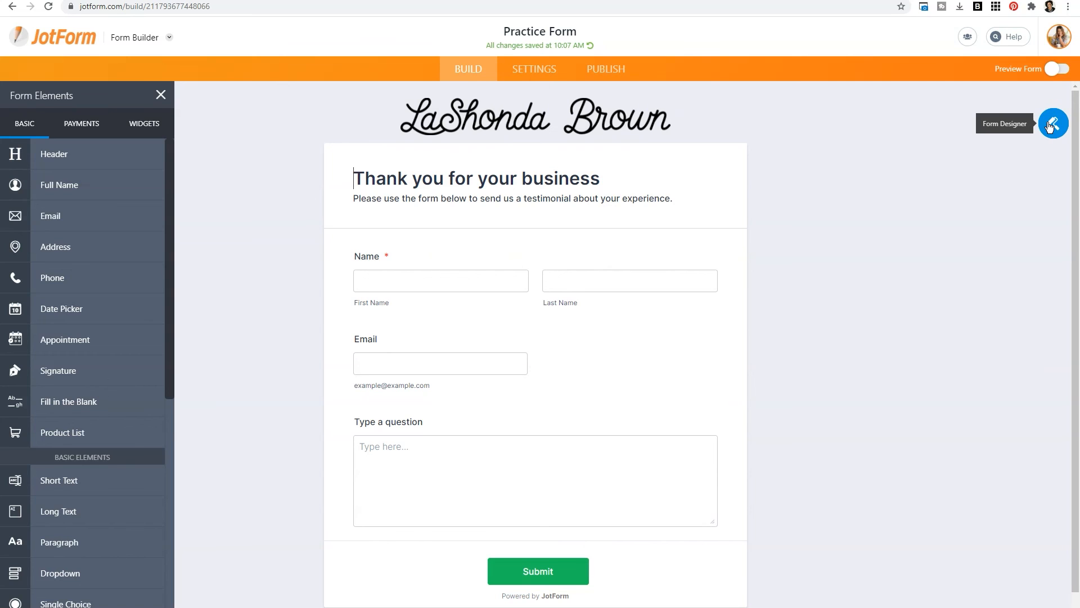
left_click(1053, 123)
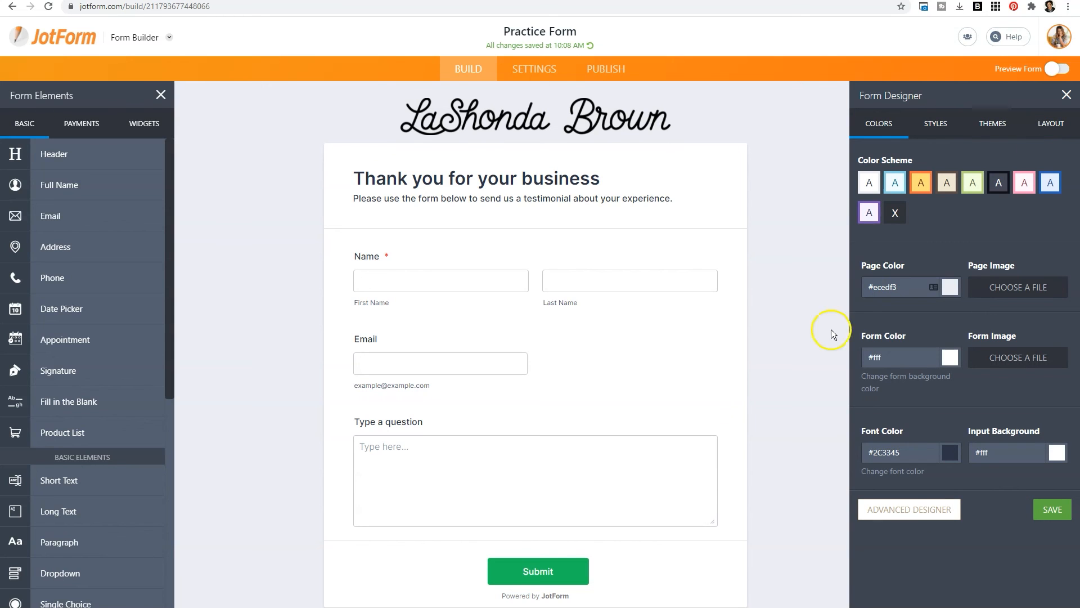
mouse_move(889, 518)
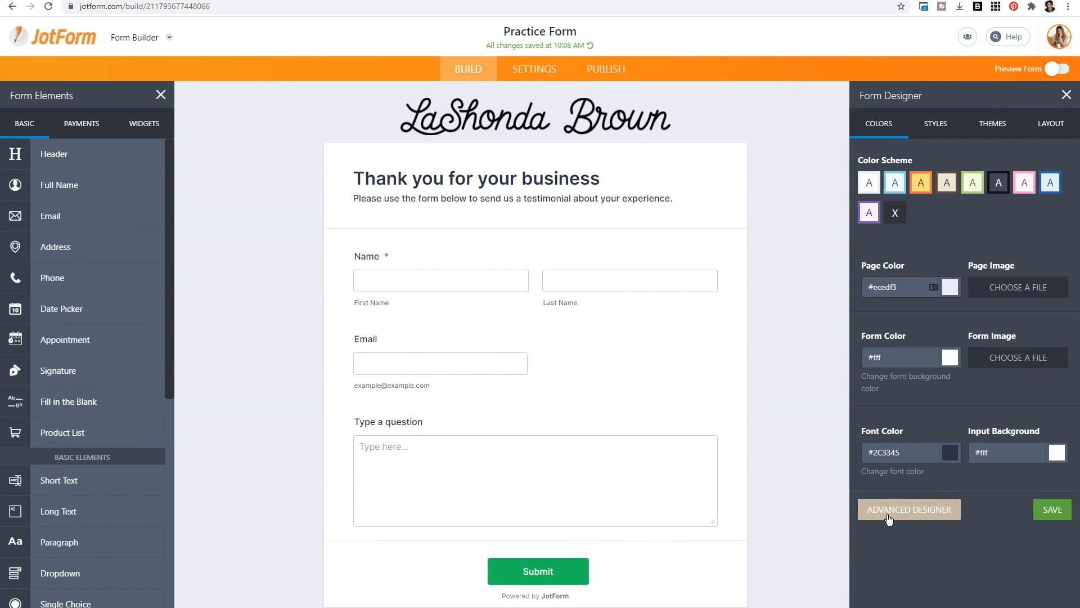
mouse_move(858, 481)
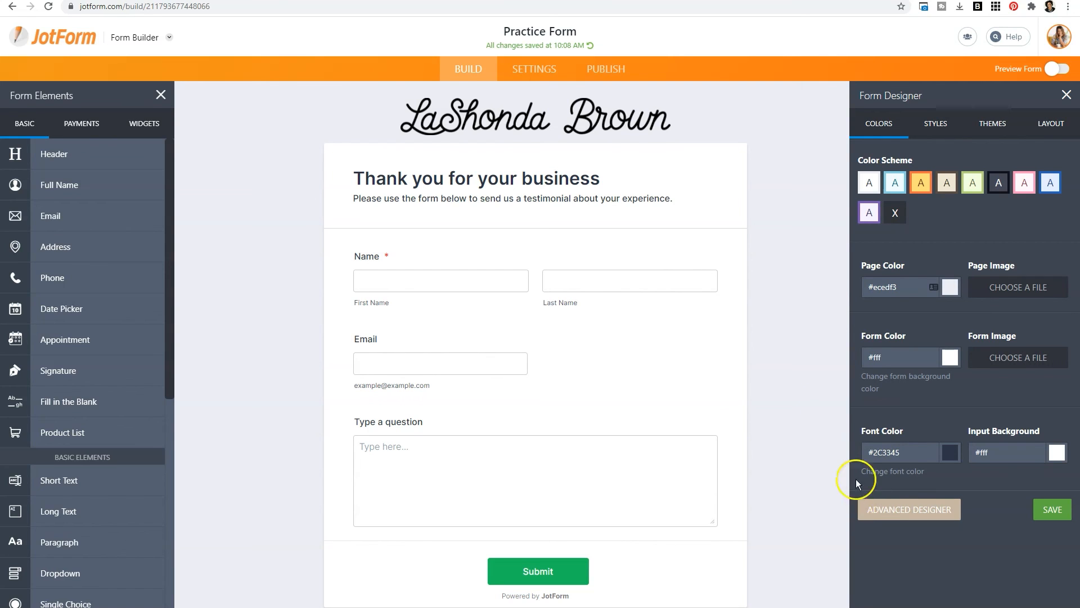
mouse_move(795, 354)
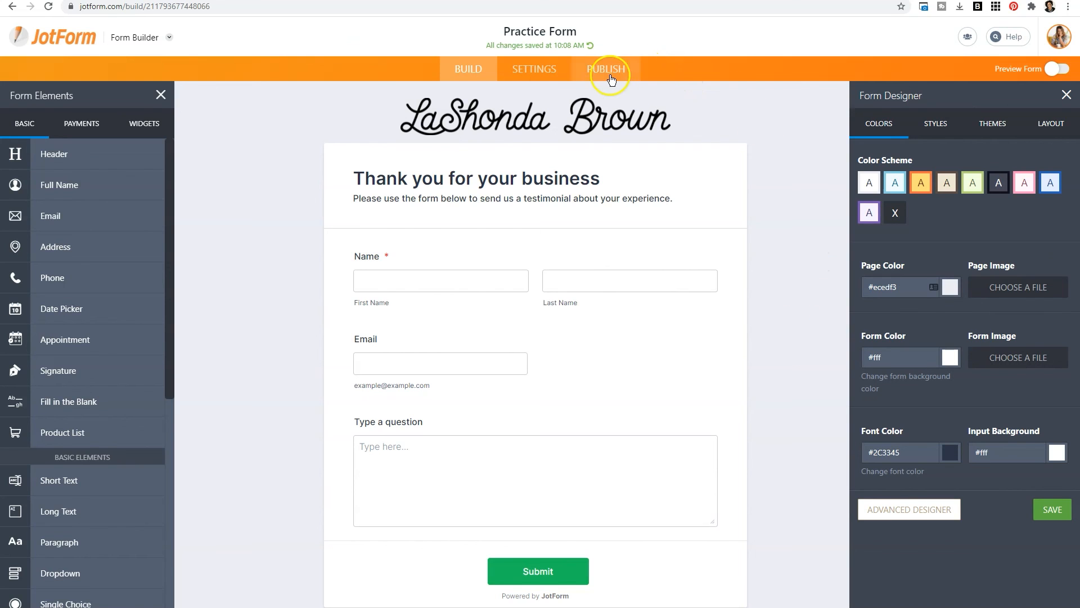
Step: Open the Publish section's Embed options showing the form's script snippet
left_click(609, 69)
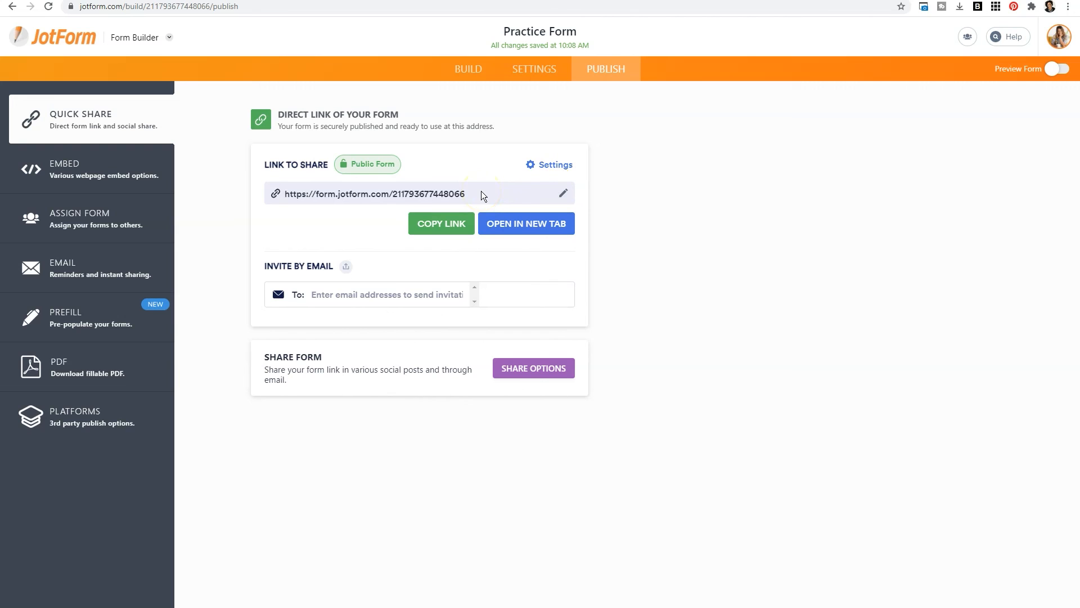
mouse_move(128, 184)
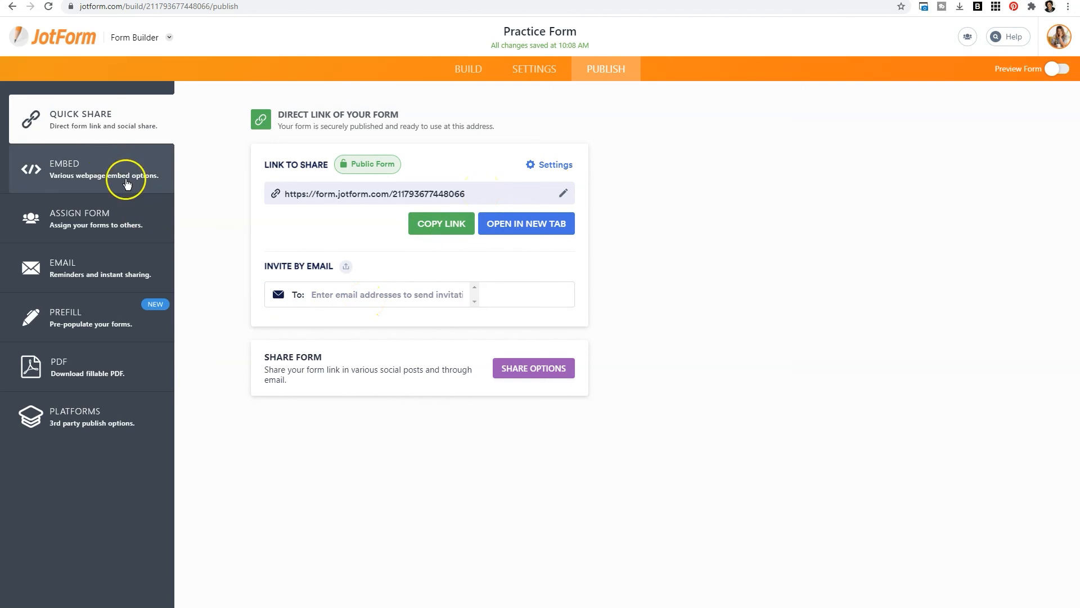
mouse_move(110, 157)
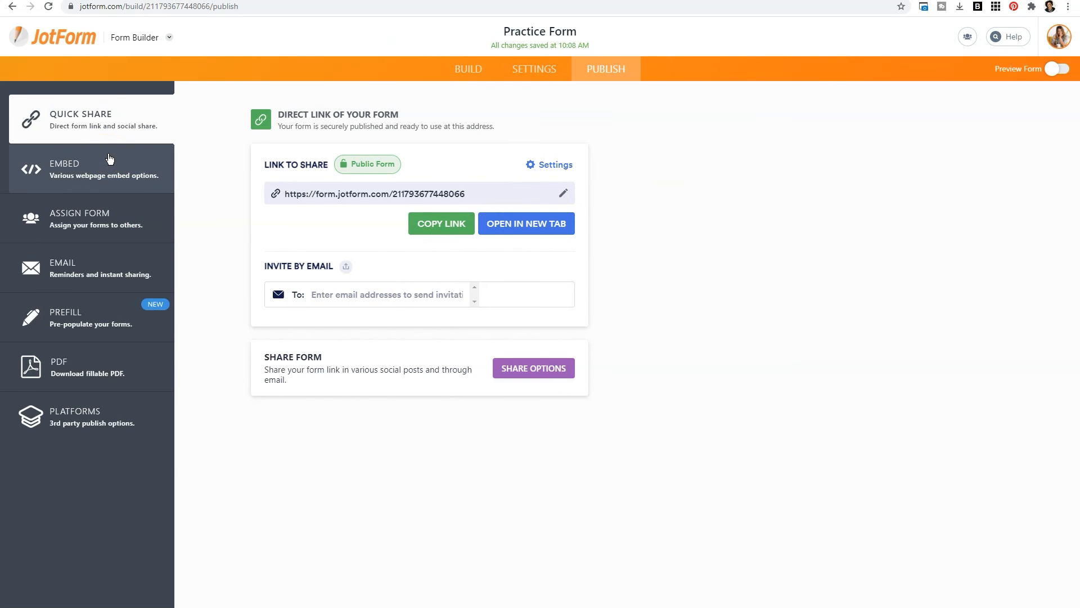
left_click(64, 169)
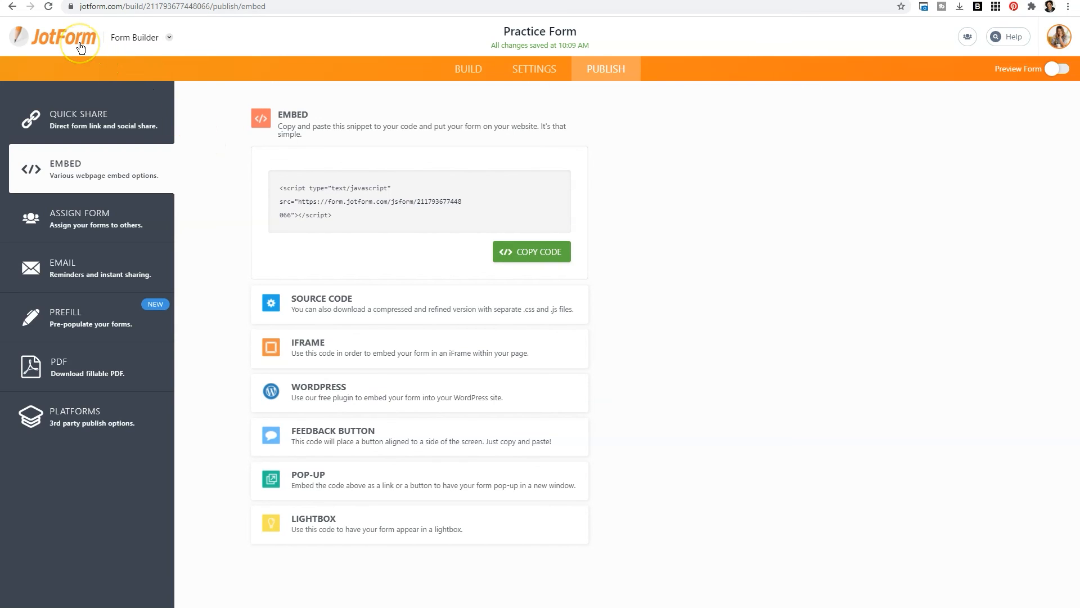
Step: Return to My Forms and open the More menu on the Practice Form row
left_click(56, 32)
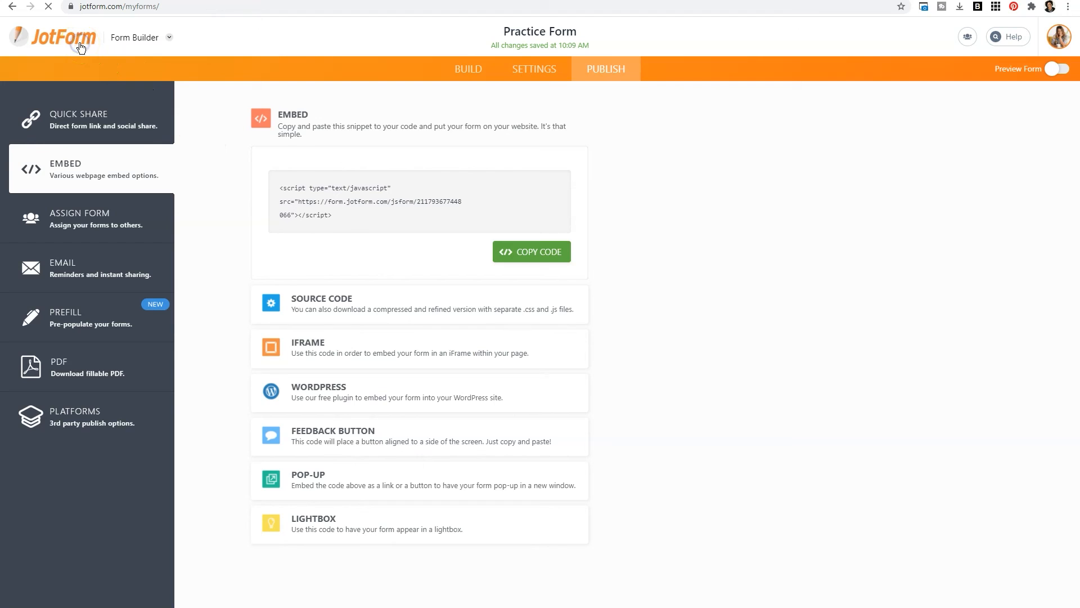
left_click(51, 35)
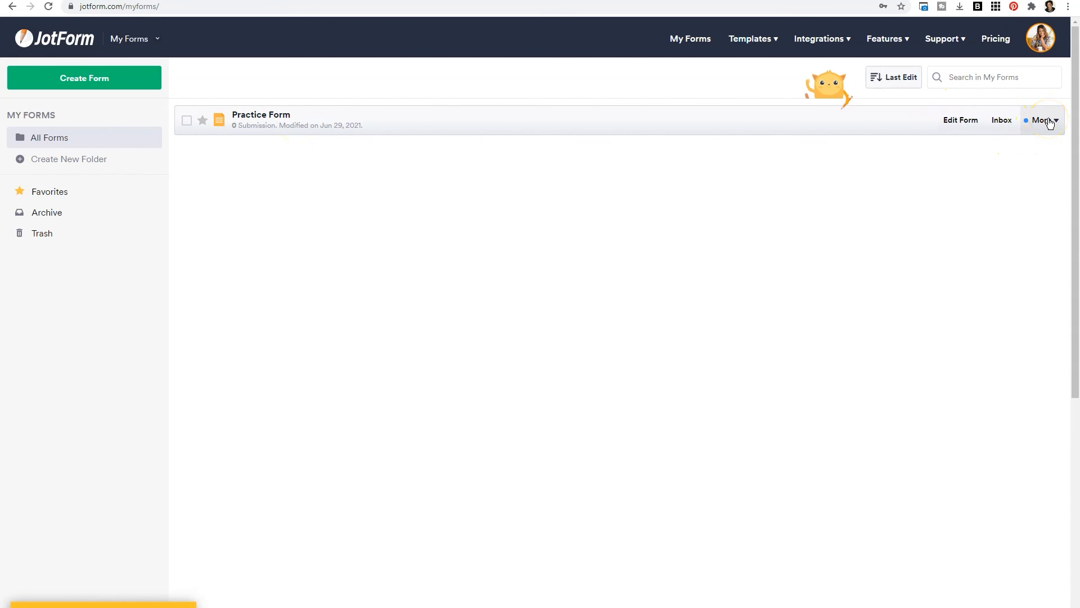
left_click(1043, 119)
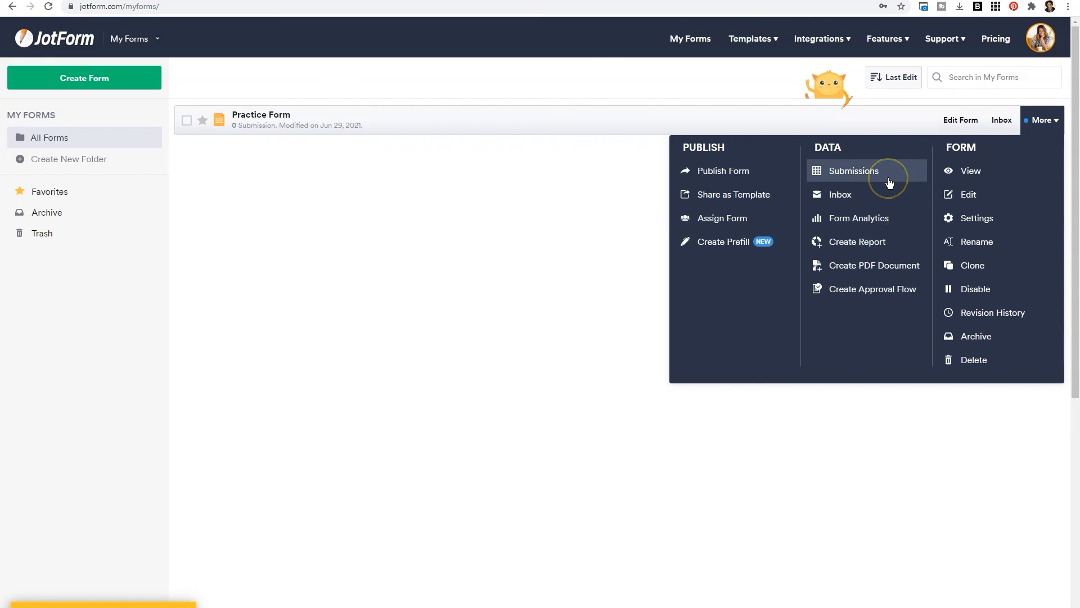
mouse_move(874, 242)
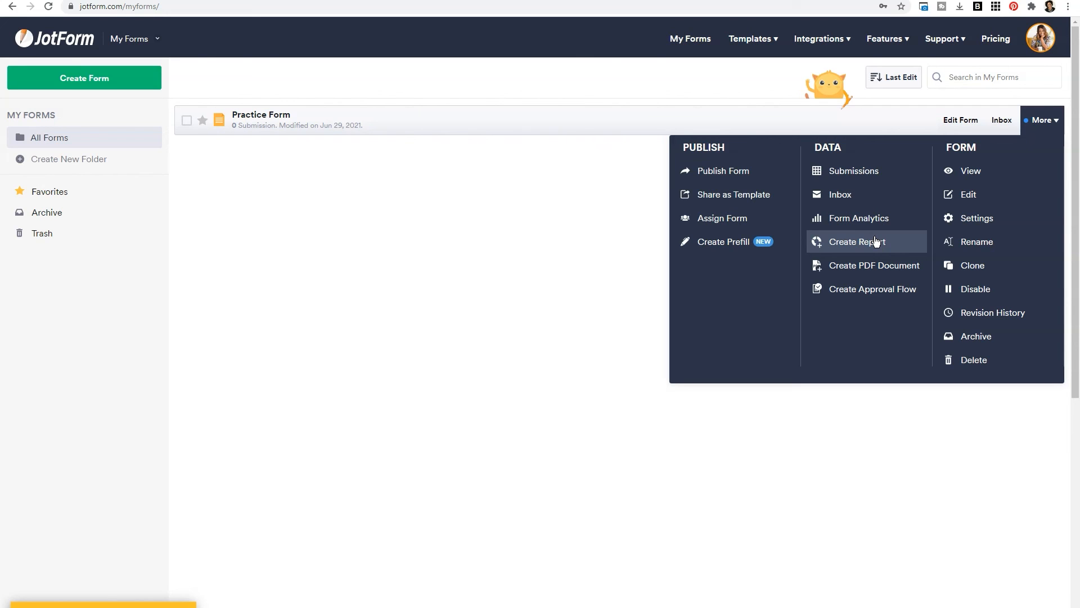
mouse_move(978, 182)
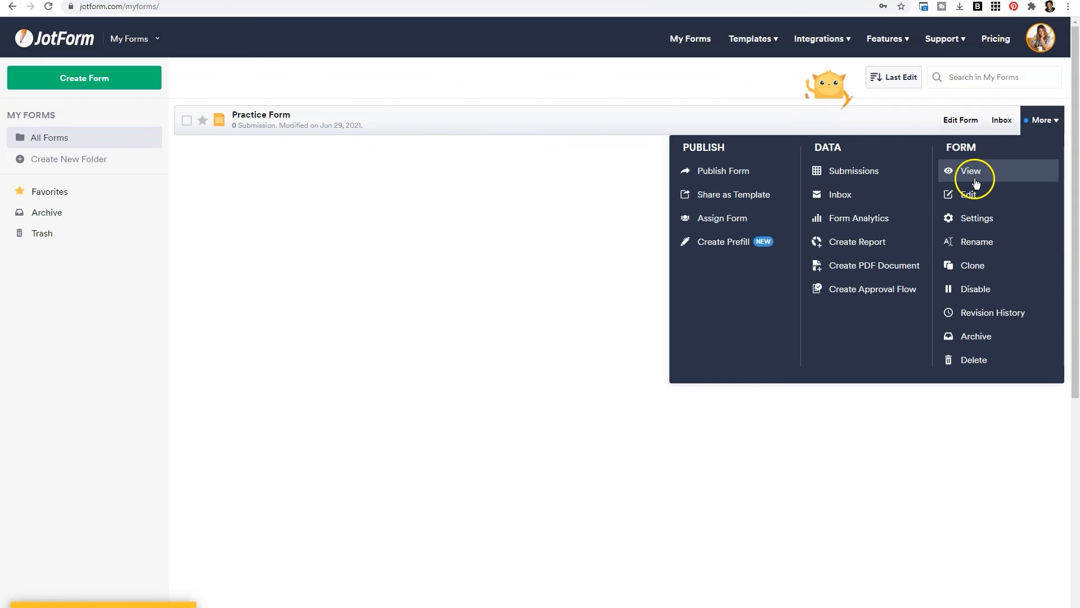
Step: Open the live Practice Form at its direct link from the More menu
left_click(976, 170)
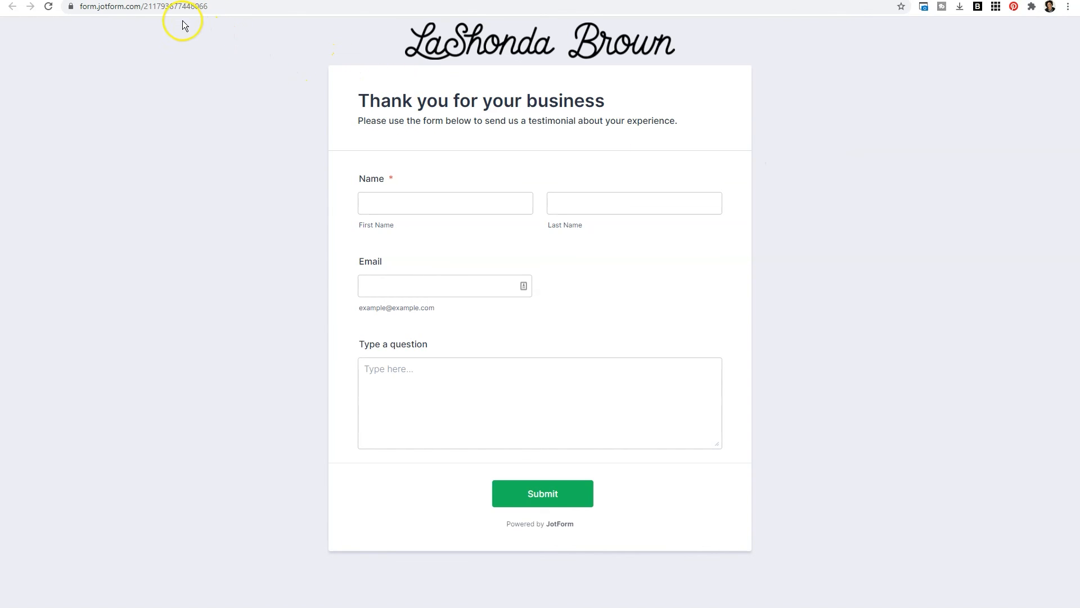
mouse_move(359, 62)
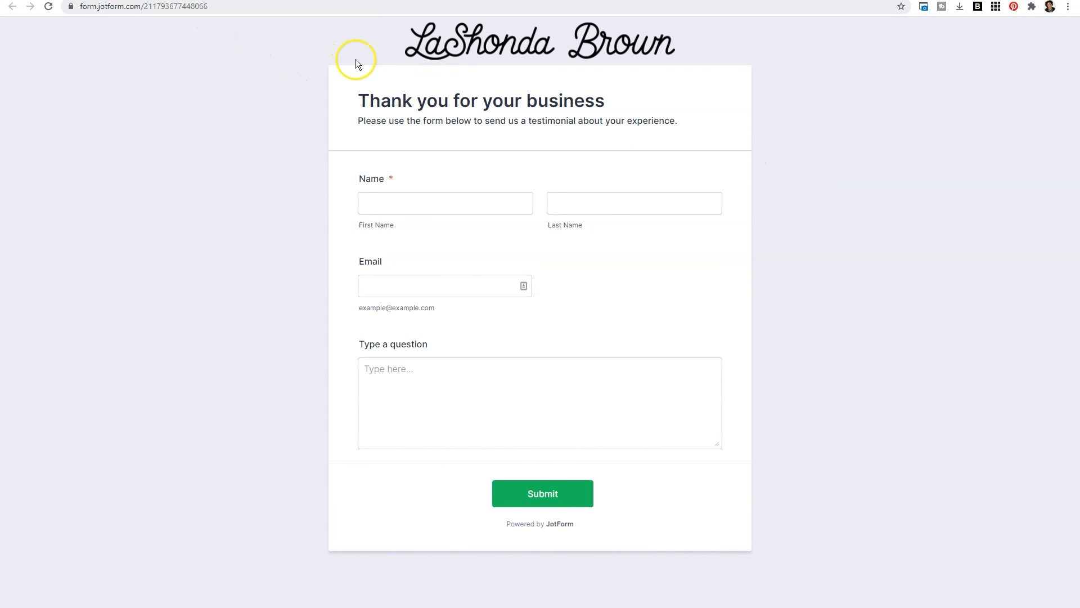
mouse_move(253, 318)
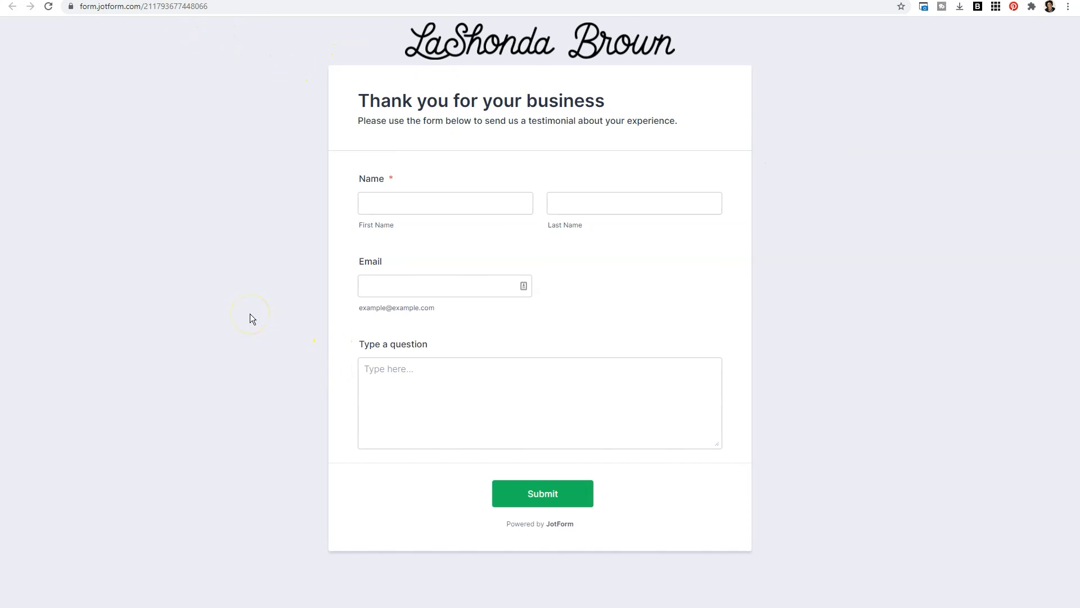